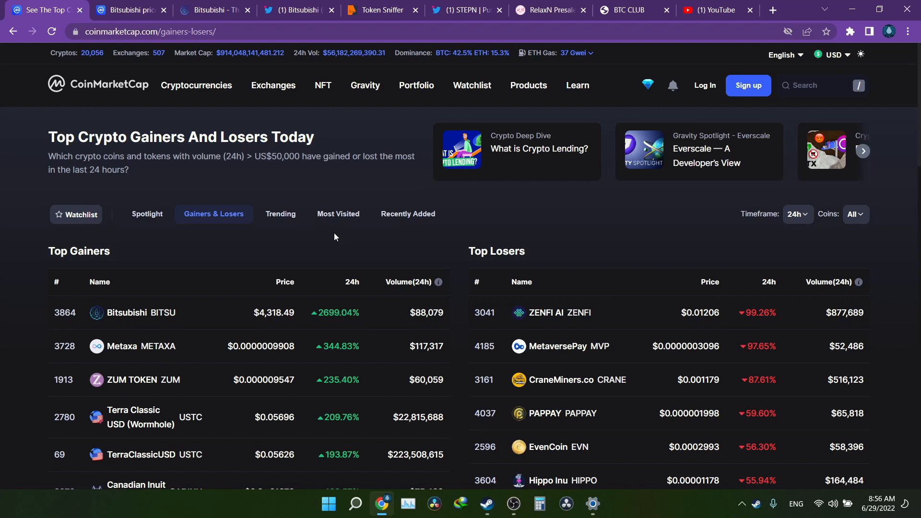
pyautogui.moveTo(304, 282)
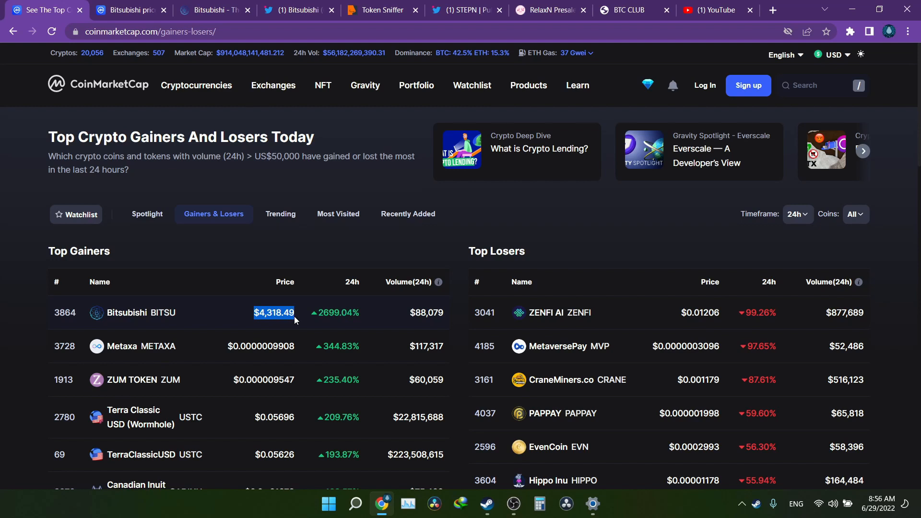
pyautogui.moveTo(369, 317)
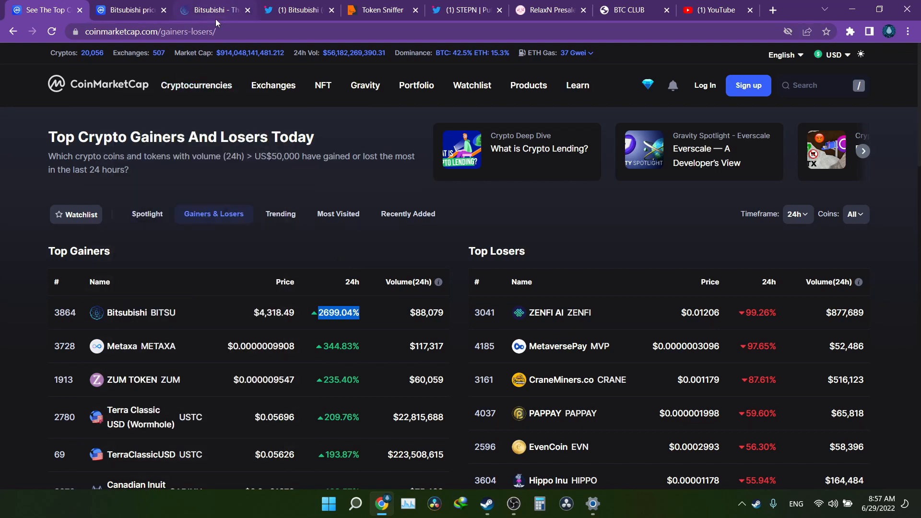
# - Highlight the Bitsubishi site's headline and tagline, then check the whitepaper language options
pyautogui.click(214, 10)
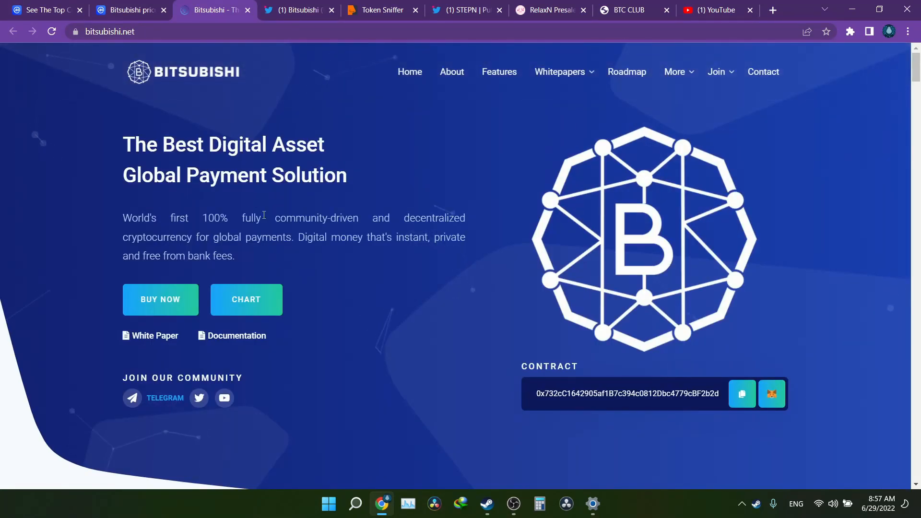
pyautogui.moveTo(122, 144); pyautogui.dragTo(346, 175)
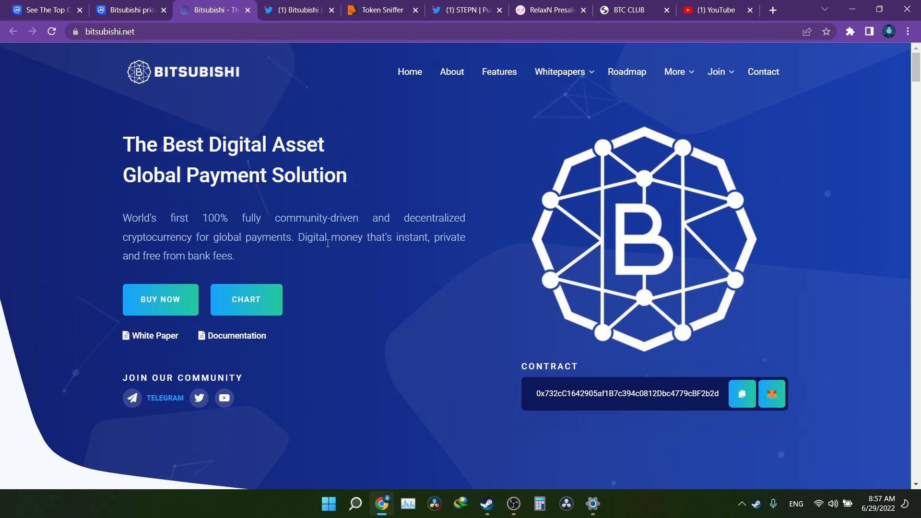
pyautogui.moveTo(244, 261)
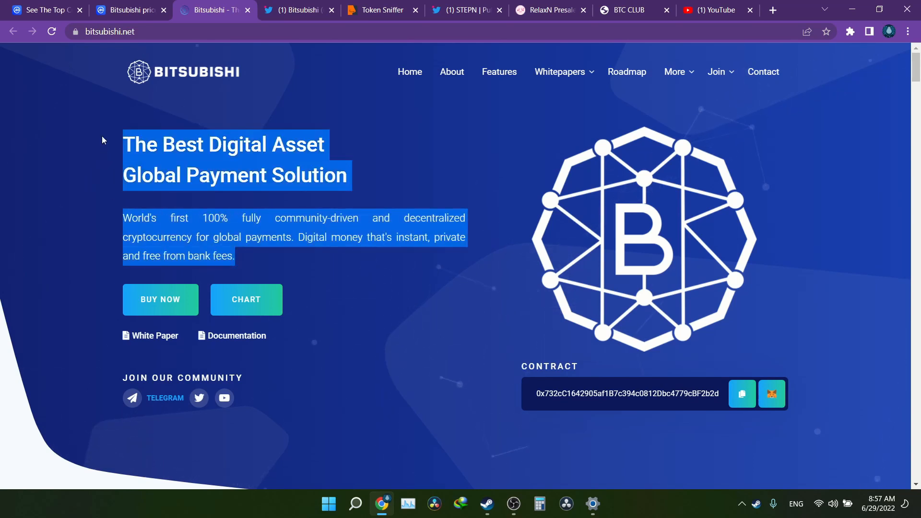
pyautogui.moveTo(337, 172)
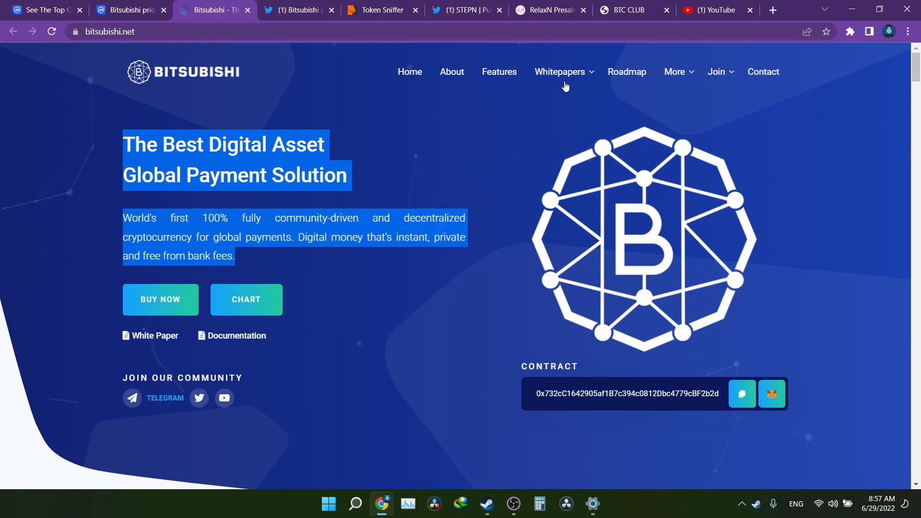
pyautogui.click(559, 72)
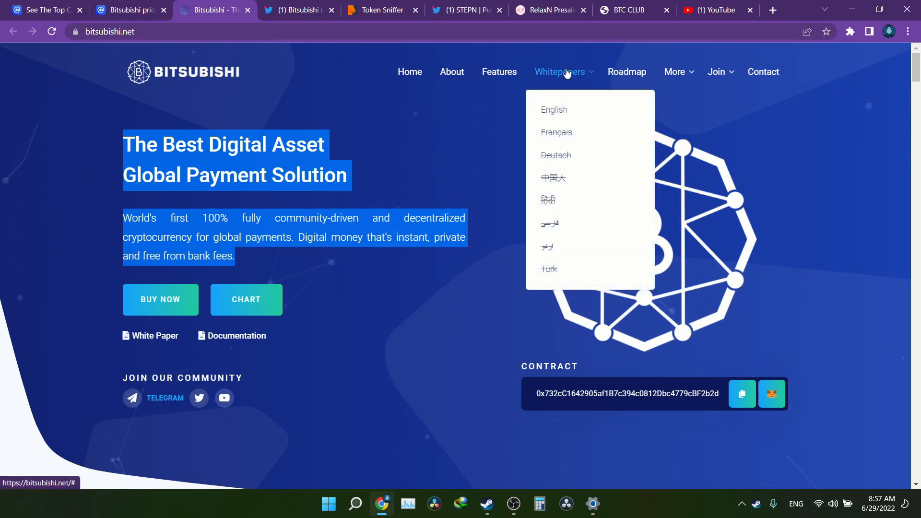
pyautogui.scroll(-3)
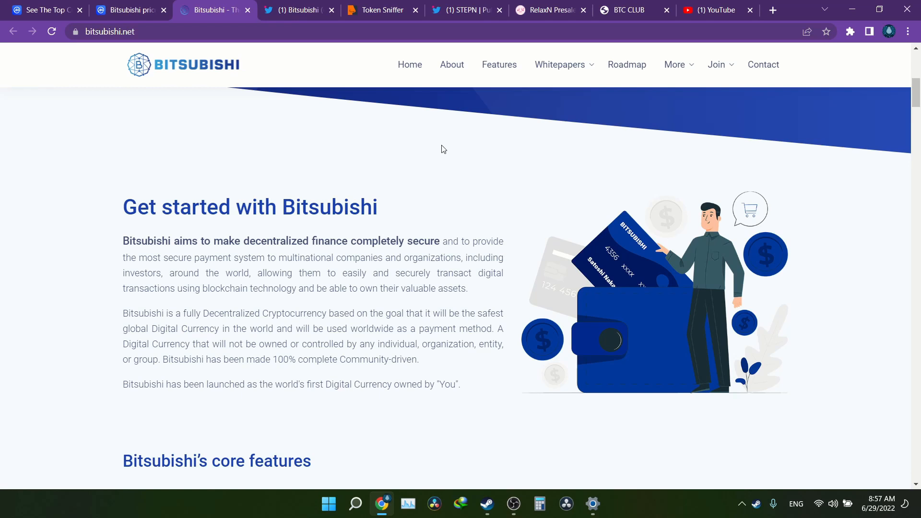
pyautogui.moveTo(439, 163)
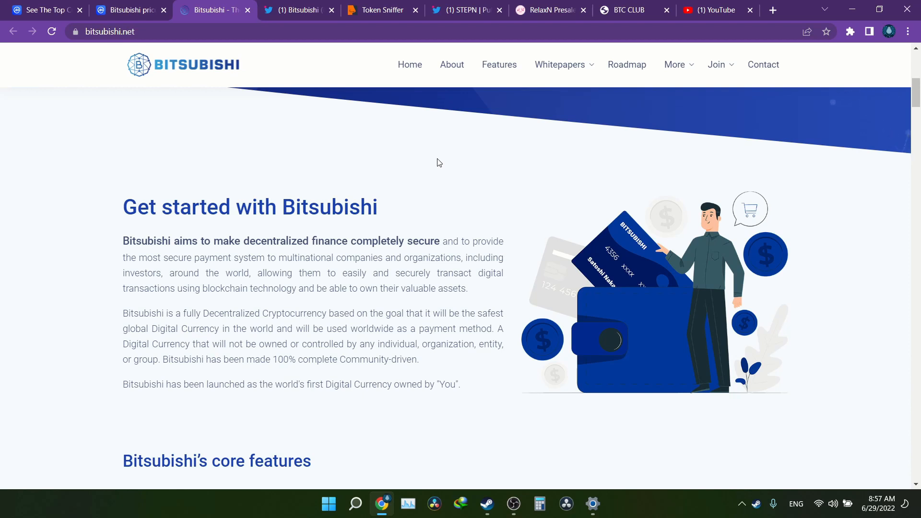
# - Browse the features and tokenomics sections, highlighting the 95% Presale/Public Sale allocation
pyautogui.scroll(-3)
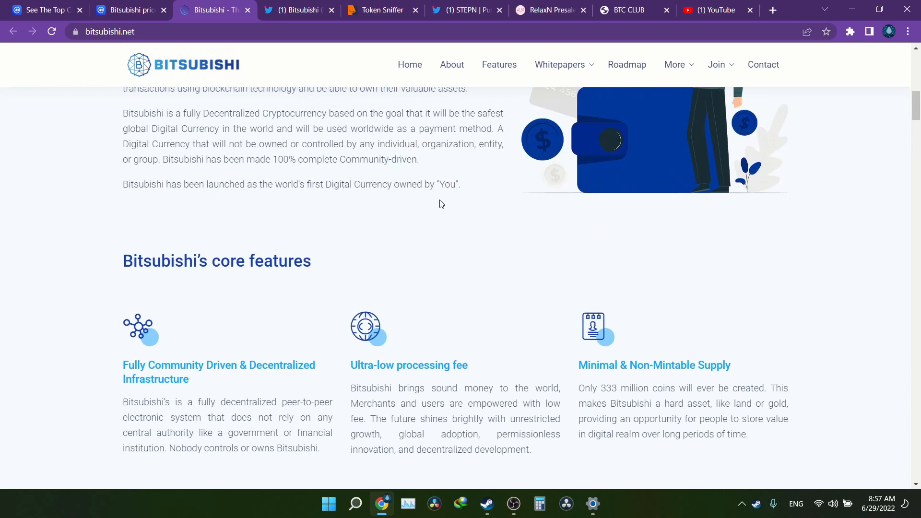
pyautogui.scroll(-3)
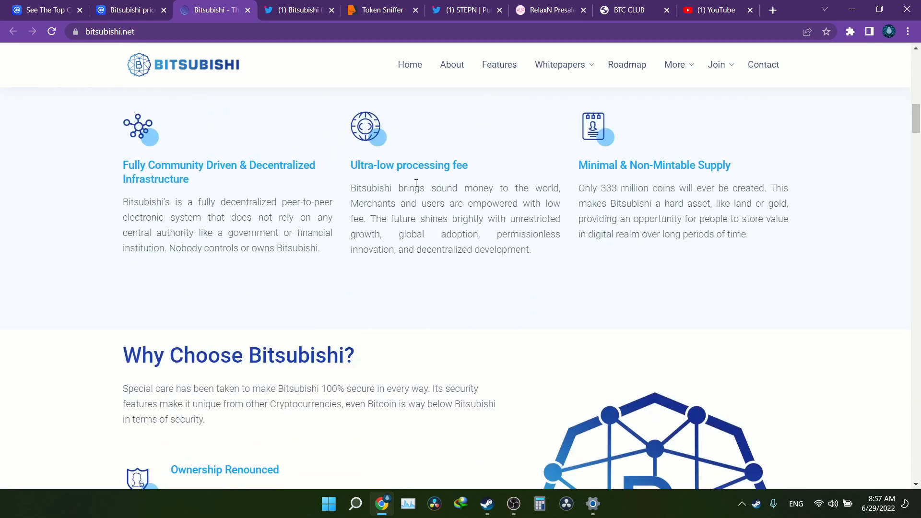
pyautogui.scroll(-3)
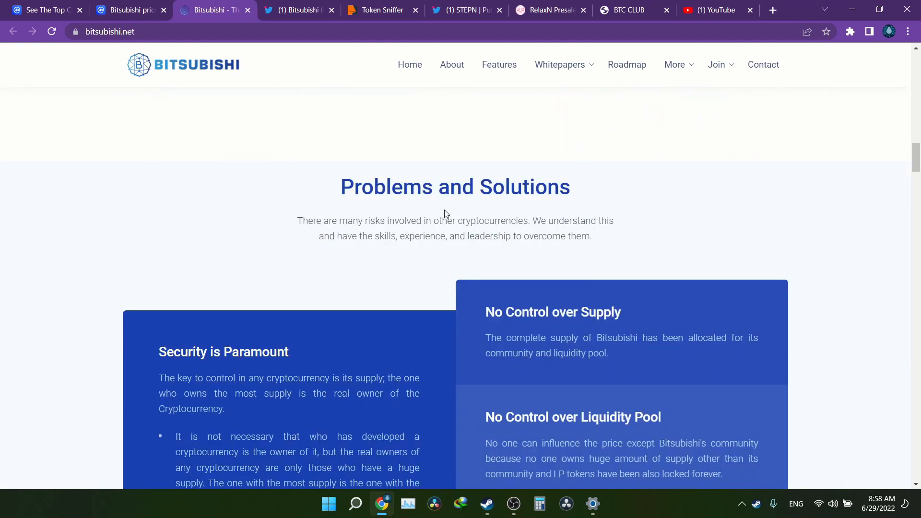
pyautogui.scroll(-3)
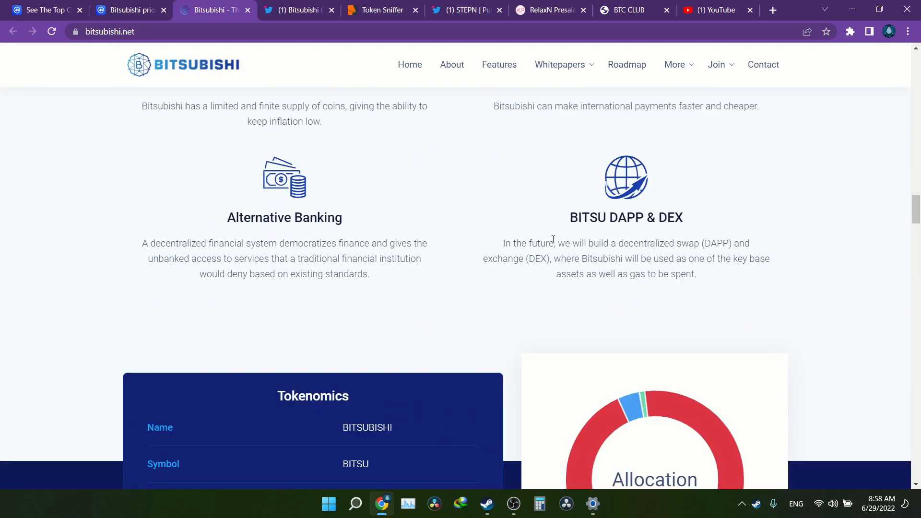
pyautogui.scroll(-3)
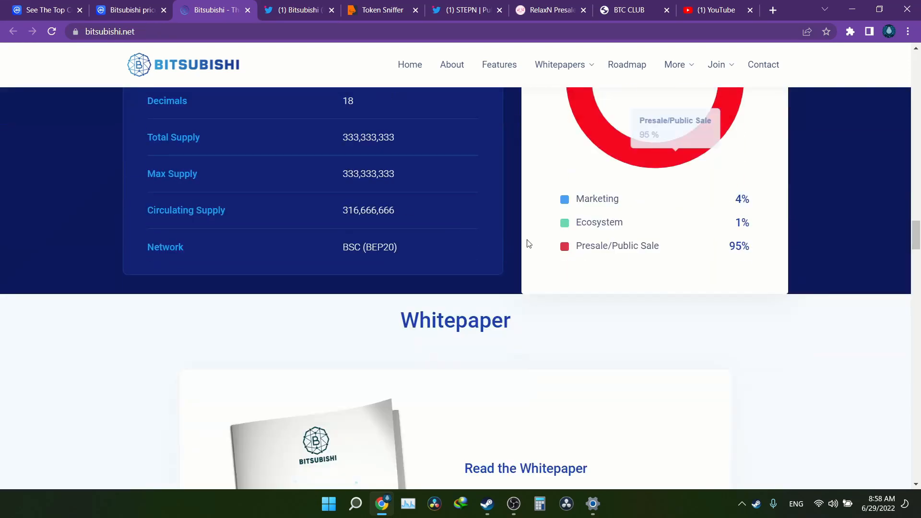
pyautogui.doubleClick(368, 174)
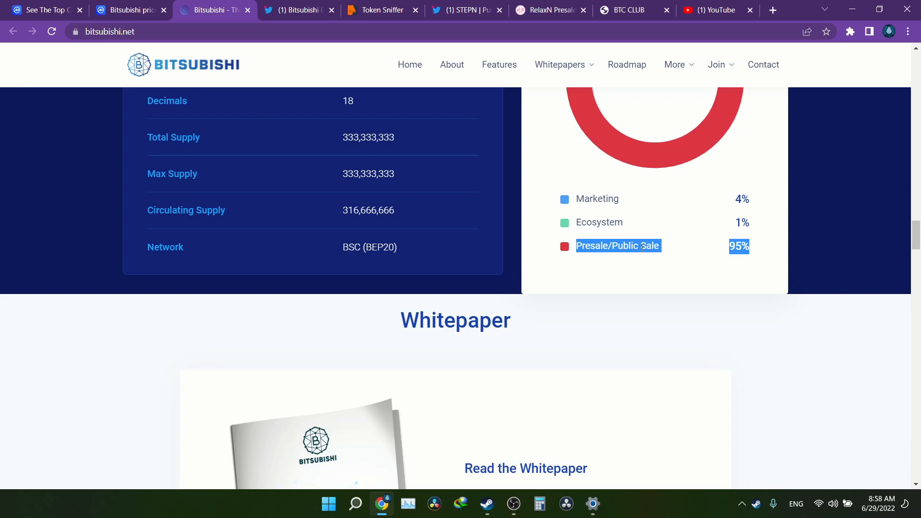
# - Continue down through the roadmap and core team sections to the FAQs and partners
pyautogui.scroll(-3)
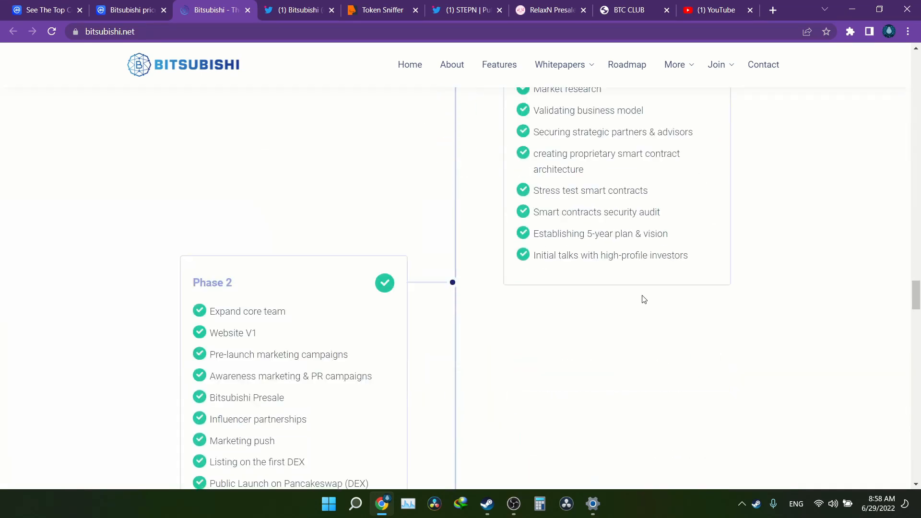
pyautogui.scroll(-3)
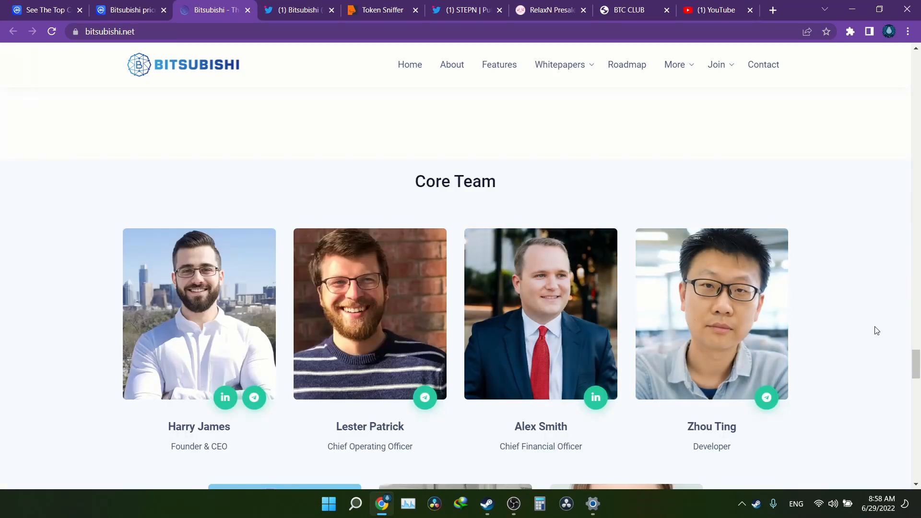
pyautogui.scroll(-3)
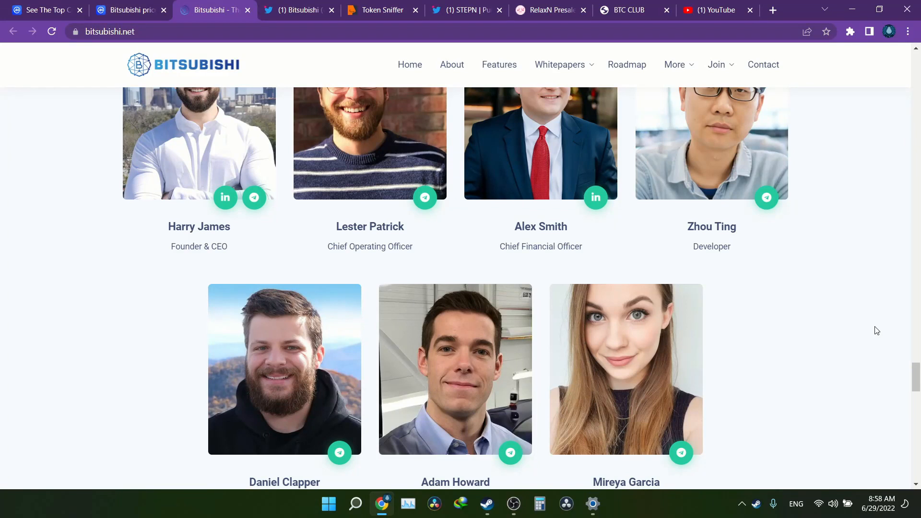
pyautogui.scroll(-3)
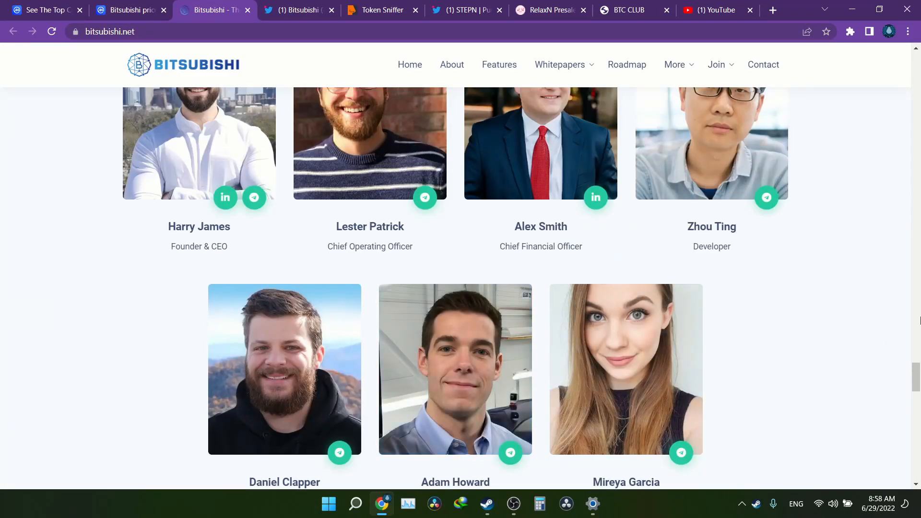
pyautogui.scroll(-3)
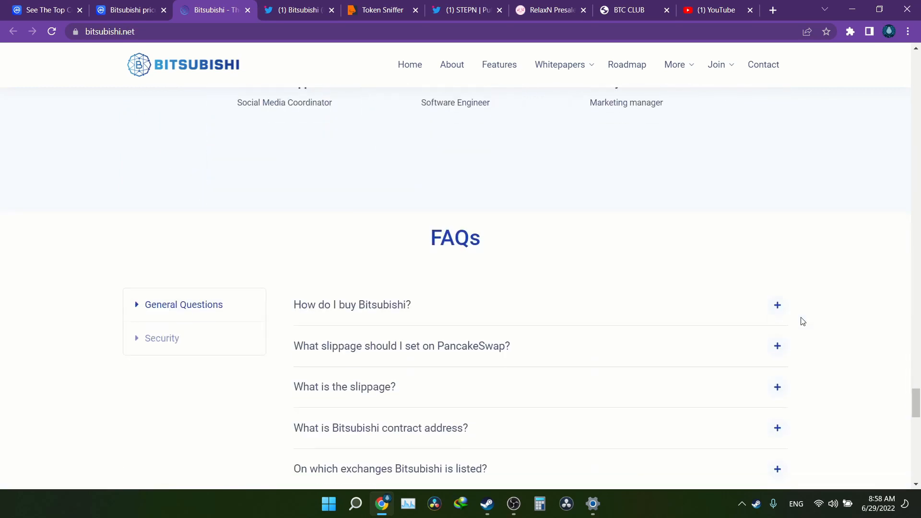
pyautogui.scroll(-3)
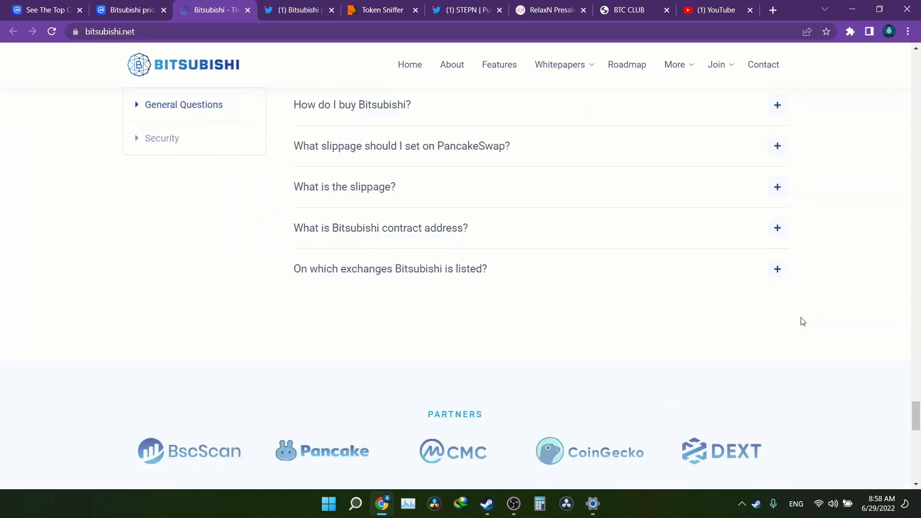
# - Review the Bitsubishi Twitter profile header and its first exchange-listing tweets
pyautogui.click(297, 9)
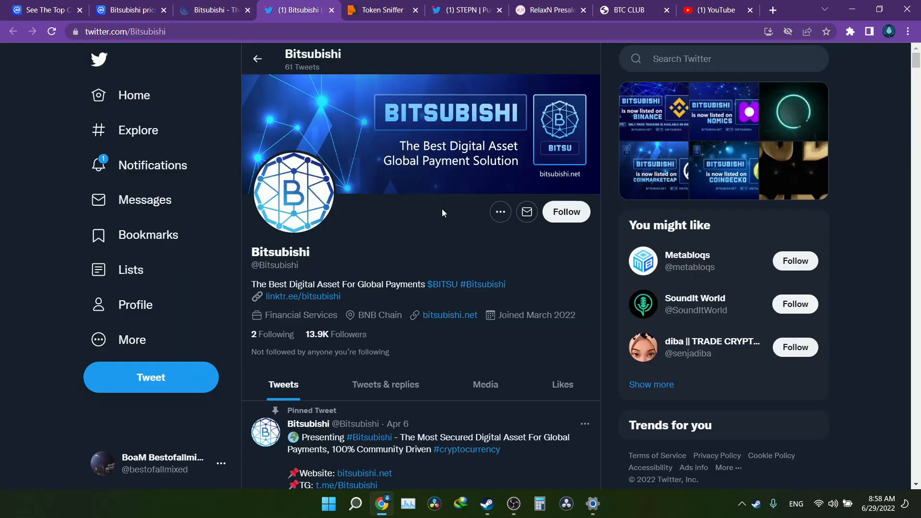
pyautogui.scroll(-3)
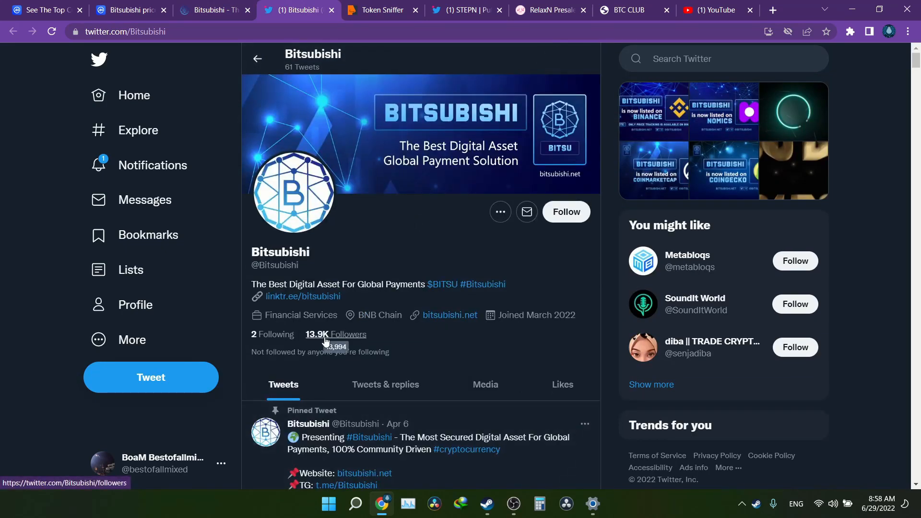
pyautogui.scroll(-3)
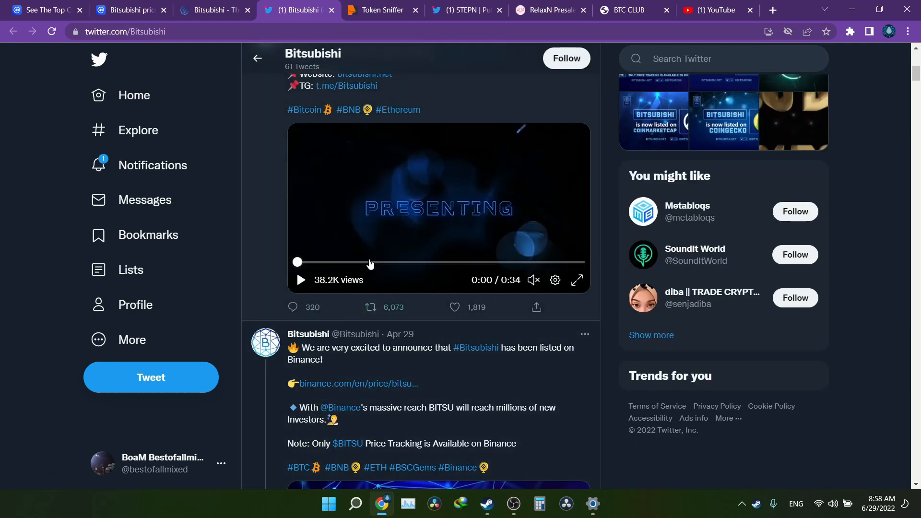
pyautogui.click(454, 307)
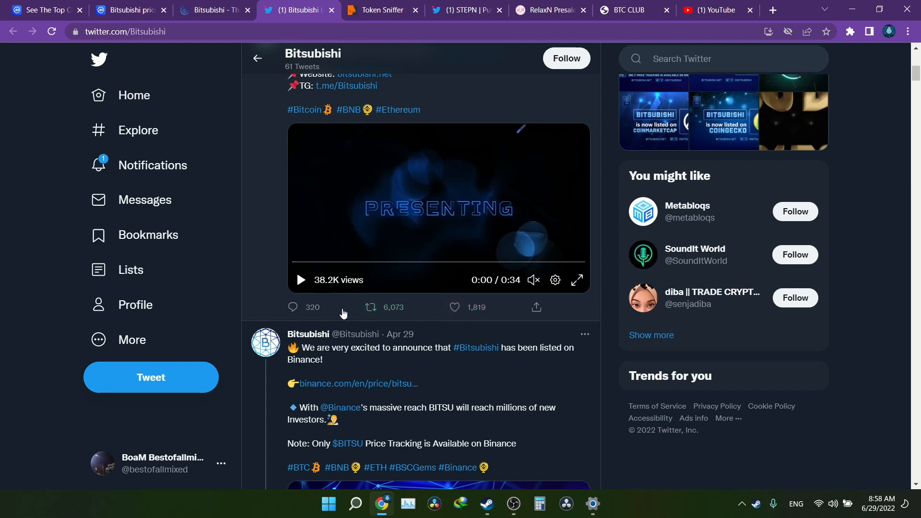
pyautogui.scroll(-3)
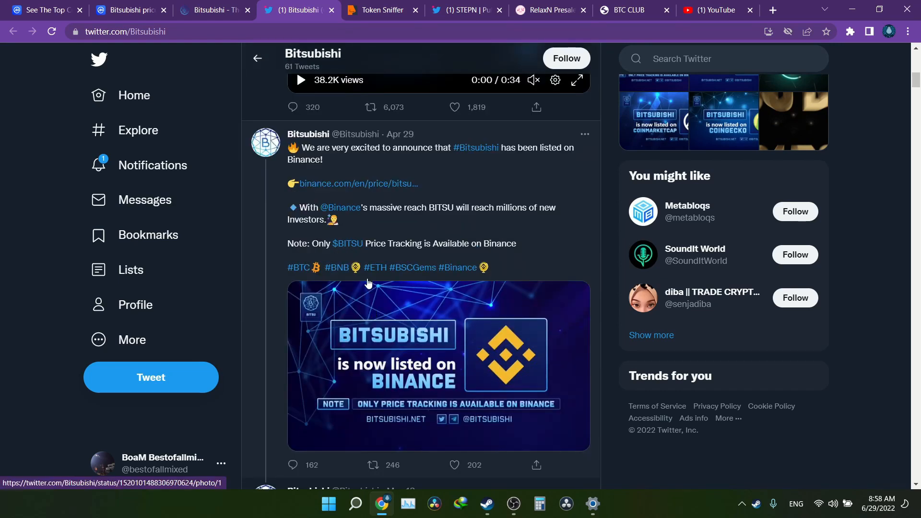
pyautogui.moveTo(480, 357)
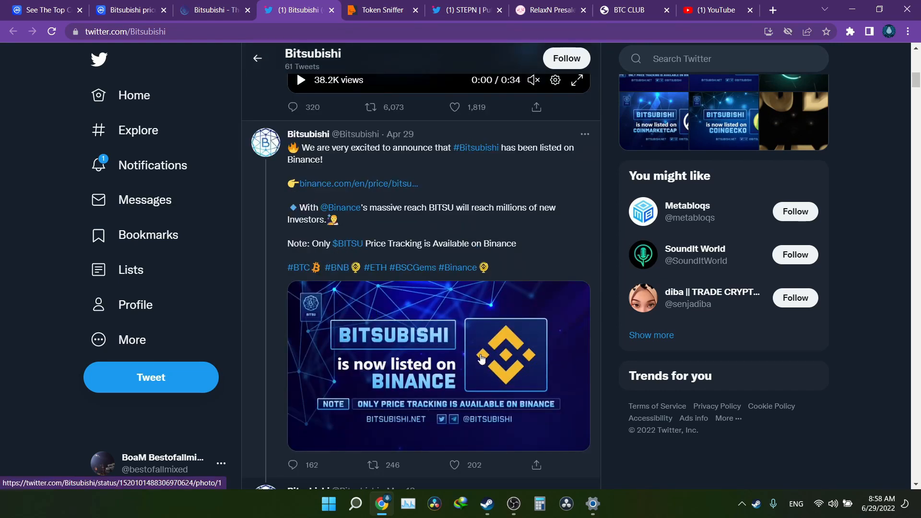
# - Continue through the Binance, Nomics, PancakeSwap and CoinGecko listing announcement tweets
pyautogui.scroll(-3)
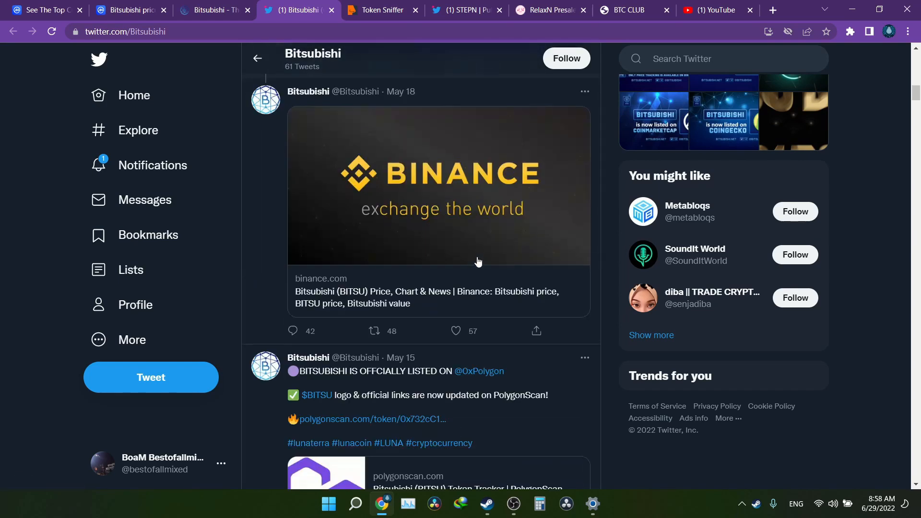
pyautogui.scroll(-3)
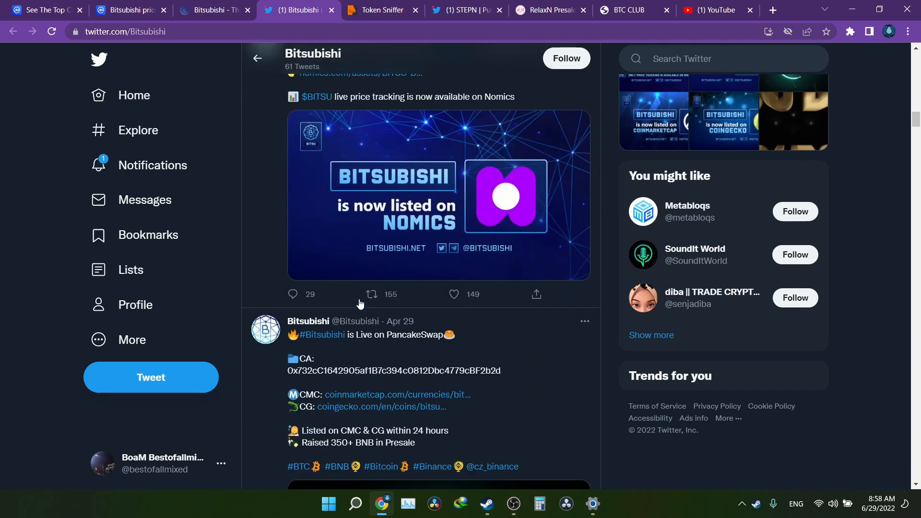
pyautogui.moveTo(405, 195)
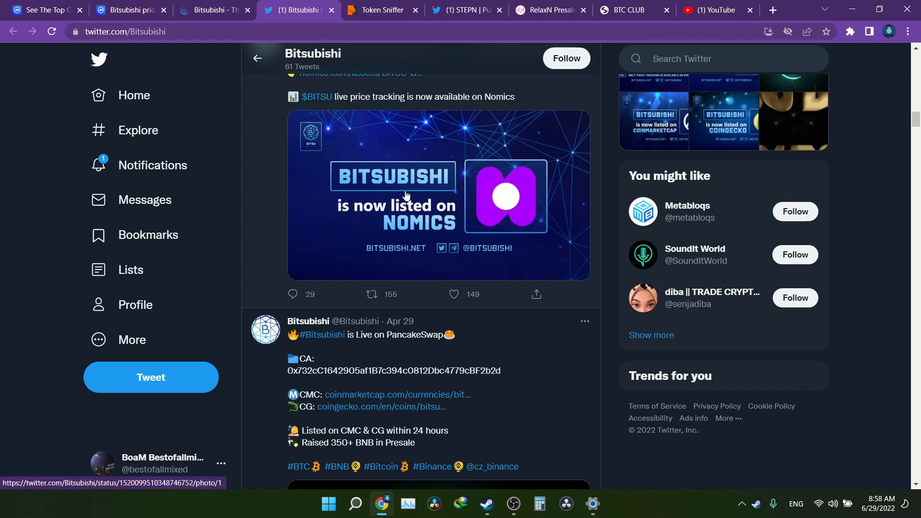
pyautogui.scroll(-3)
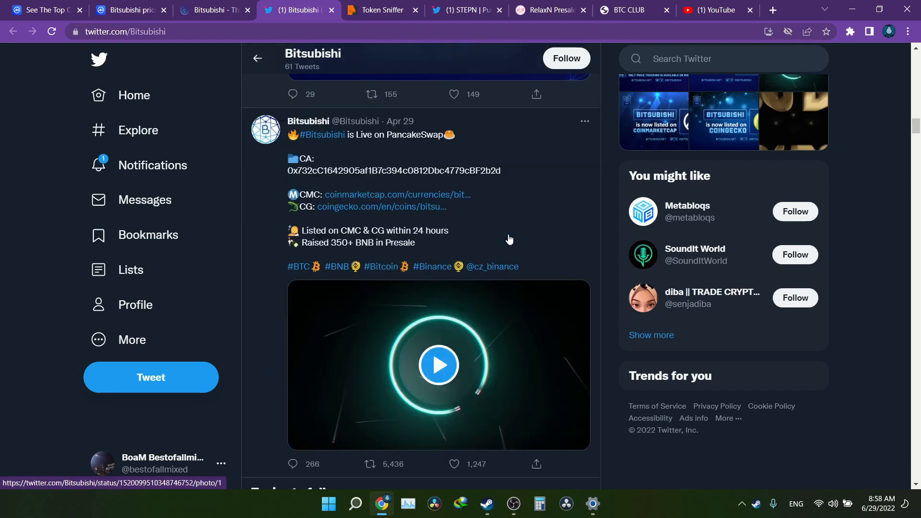
pyautogui.scroll(-3)
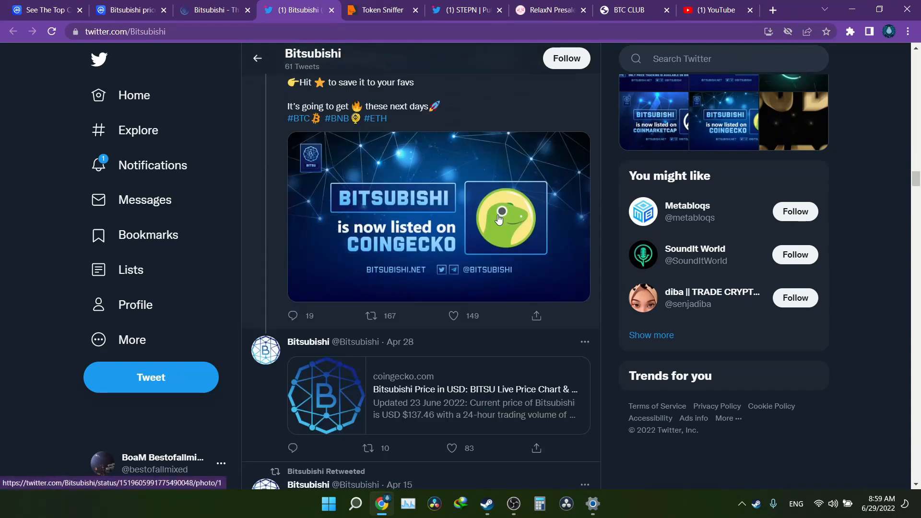
pyautogui.scroll(-3)
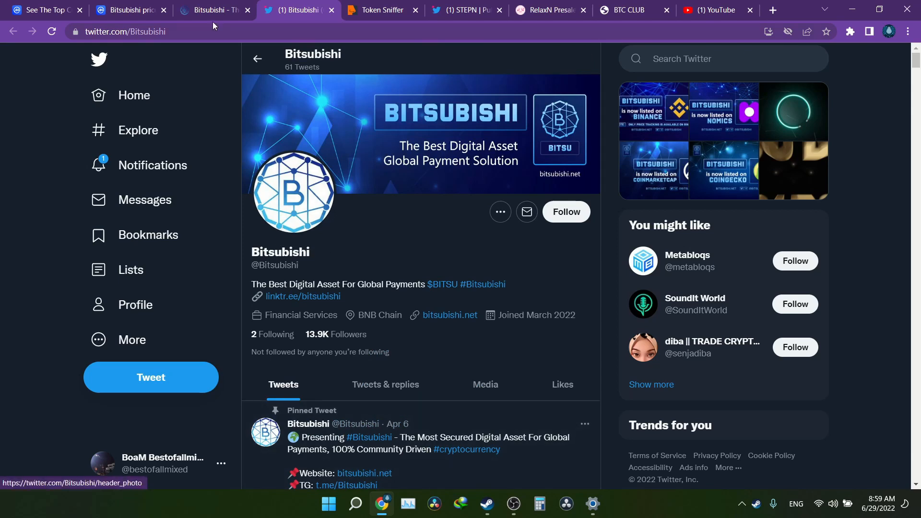
# - Point out BITSU's $1,363,564,553,391 market cap on its CoinMarketCap price page
pyautogui.click(129, 10)
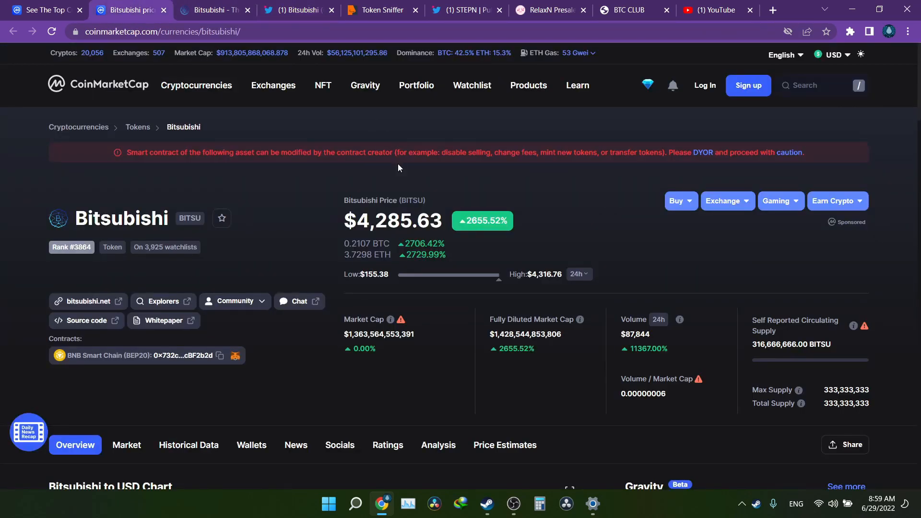
pyautogui.moveTo(140, 169)
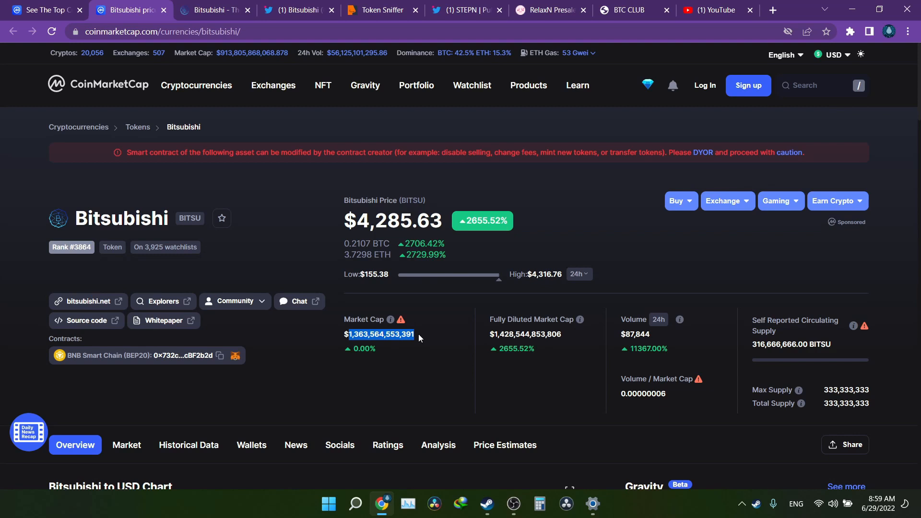
pyautogui.moveTo(419, 343)
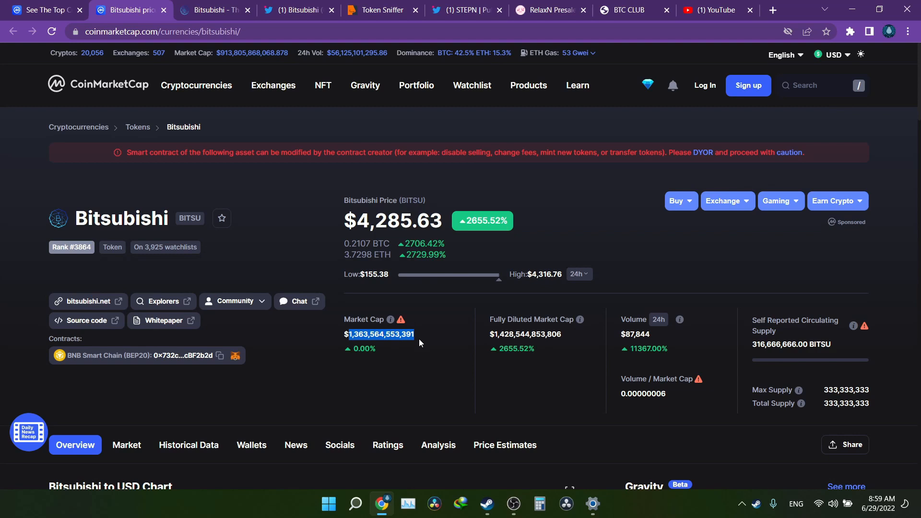
pyautogui.click(412, 345)
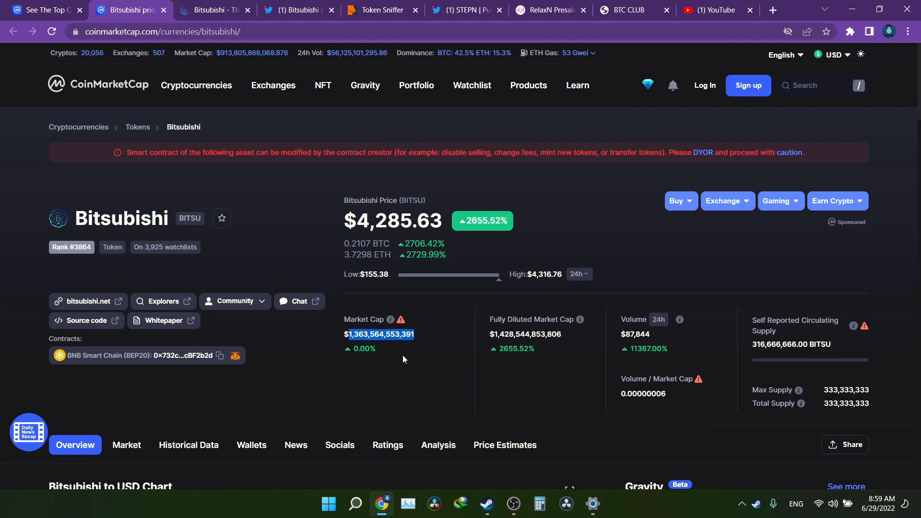
pyautogui.click(408, 356)
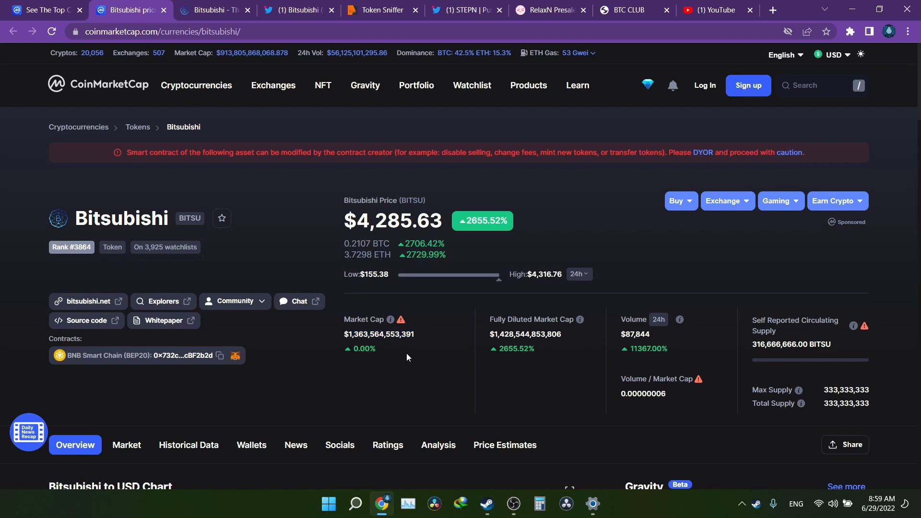
pyautogui.moveTo(389, 355)
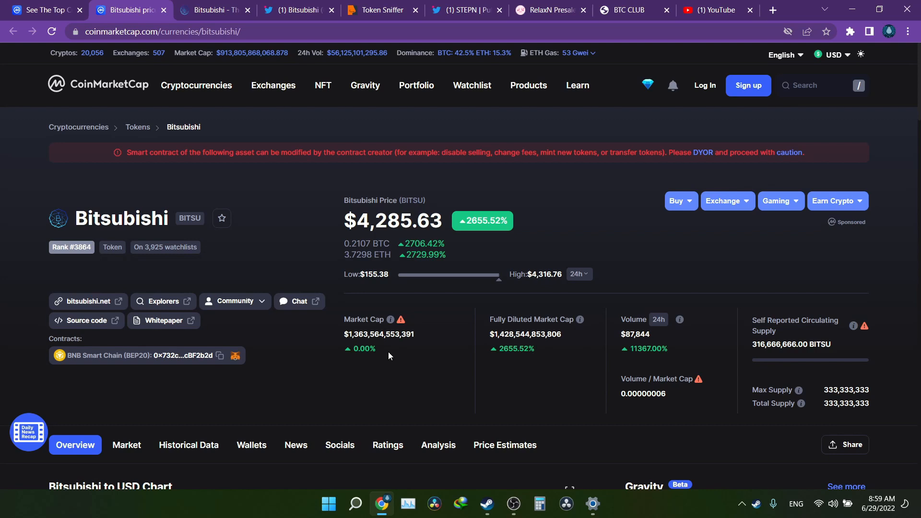
pyautogui.moveTo(422, 336)
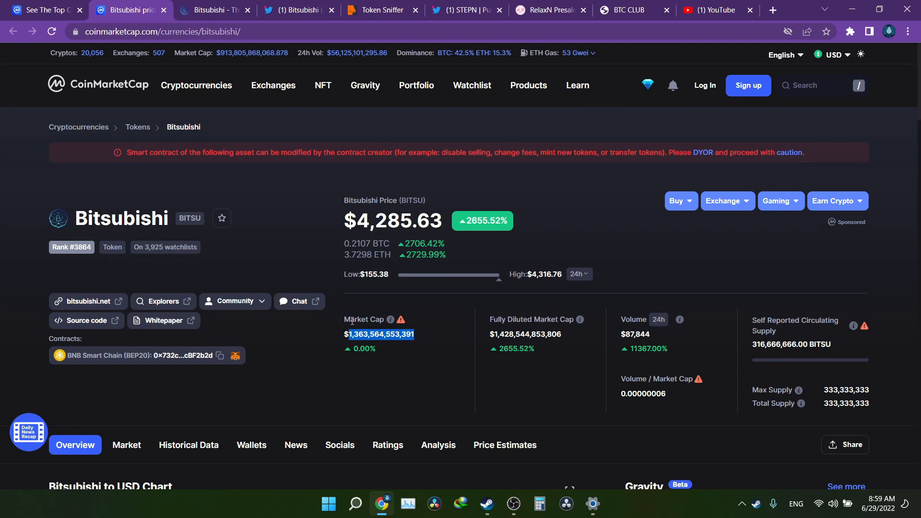
pyautogui.moveTo(317, 199)
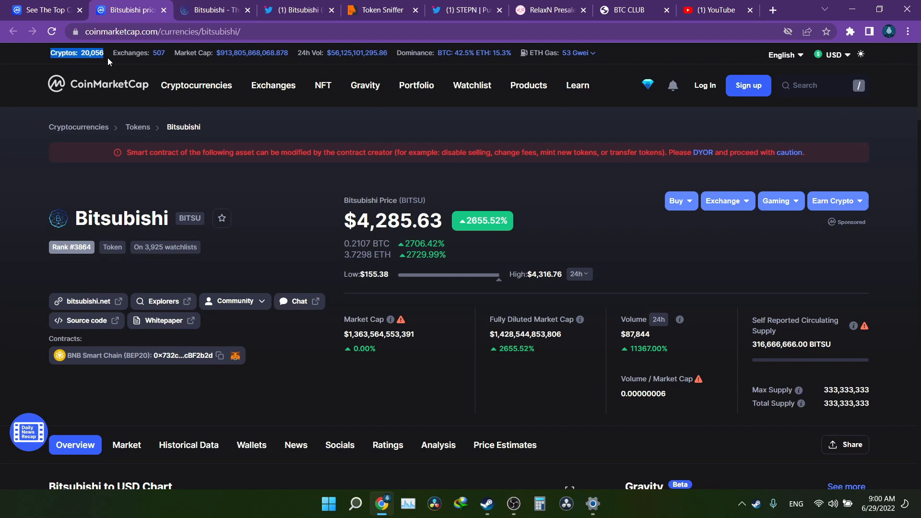
pyautogui.moveTo(112, 61)
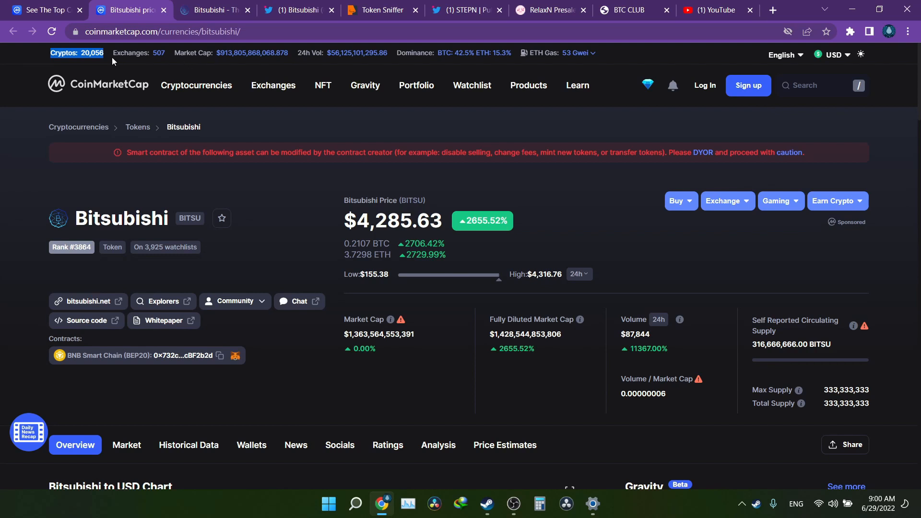
pyautogui.moveTo(154, 58)
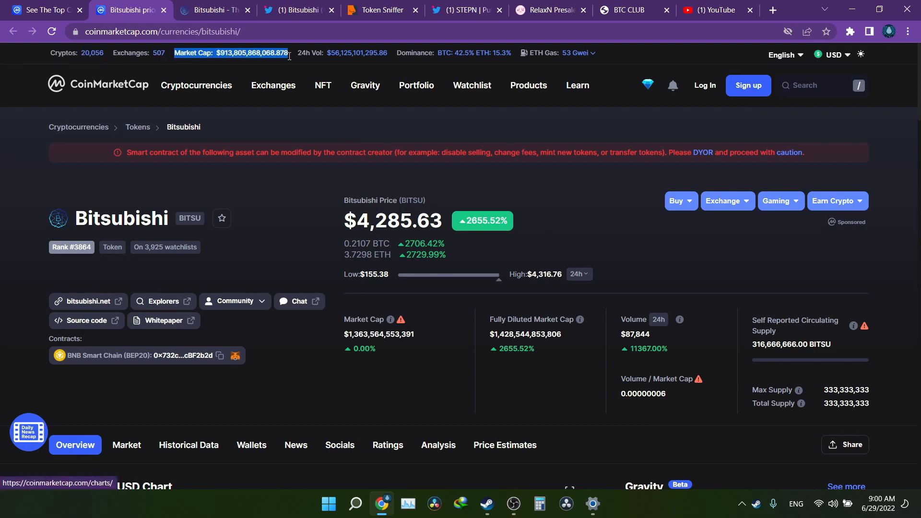
pyautogui.moveTo(292, 58)
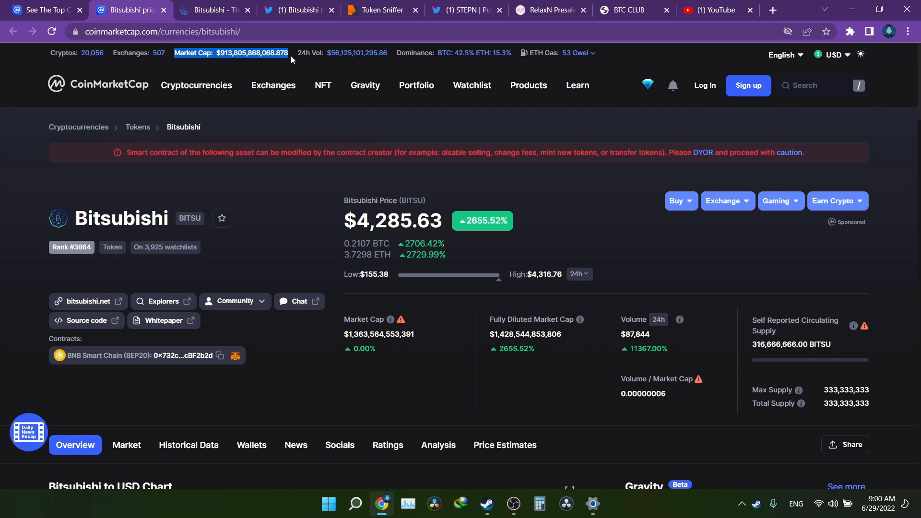
pyautogui.moveTo(224, 61)
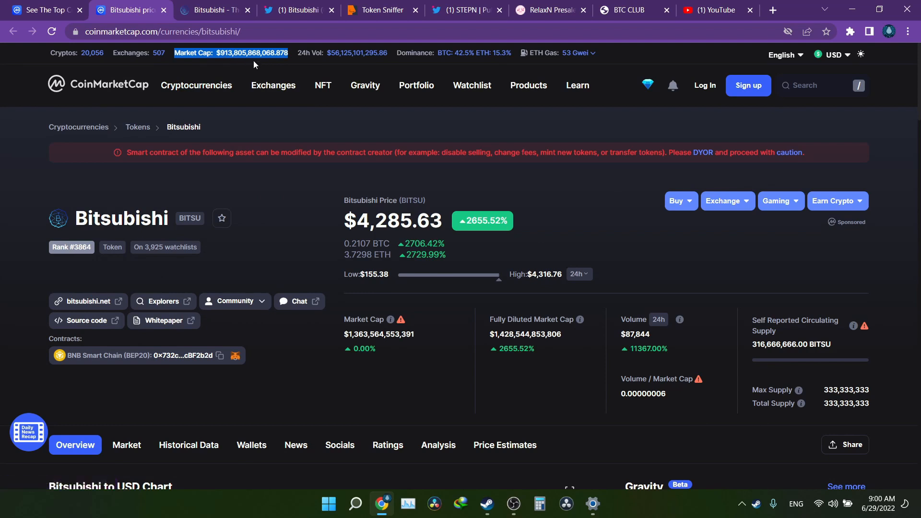
pyautogui.moveTo(279, 67)
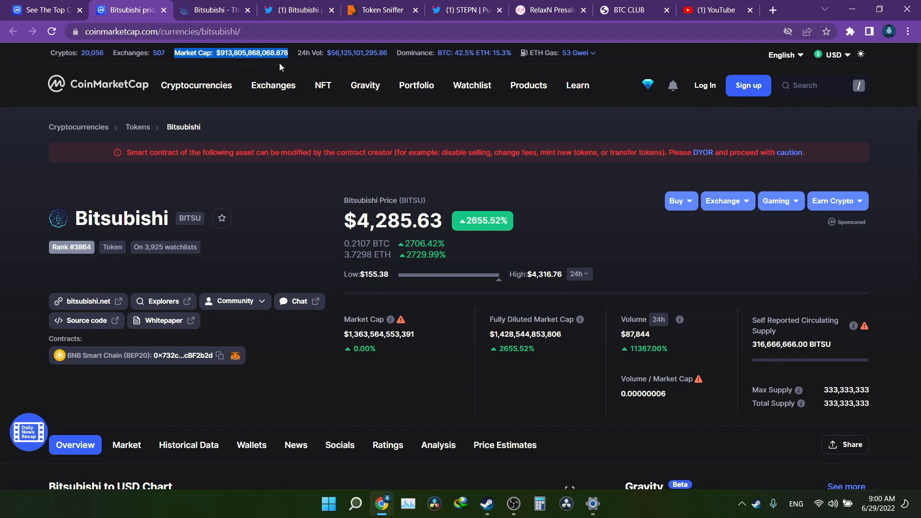
pyautogui.moveTo(249, 84)
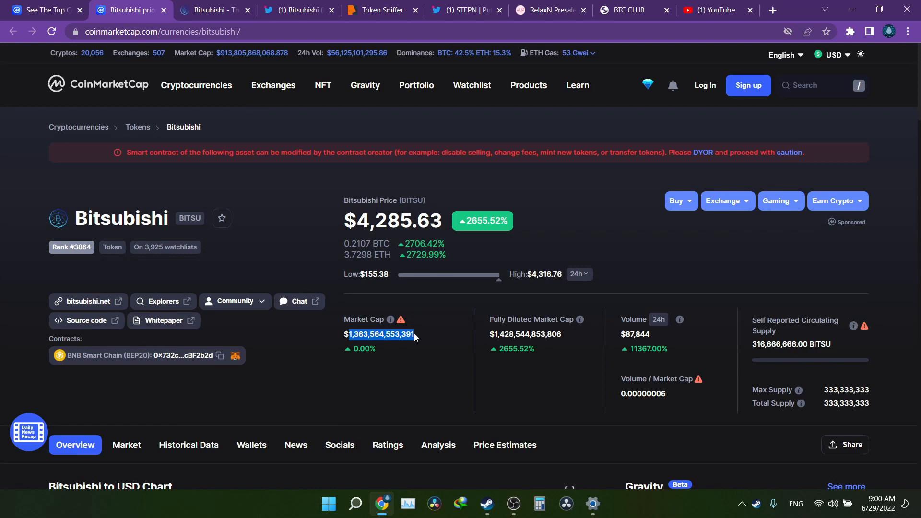
pyautogui.moveTo(279, 209)
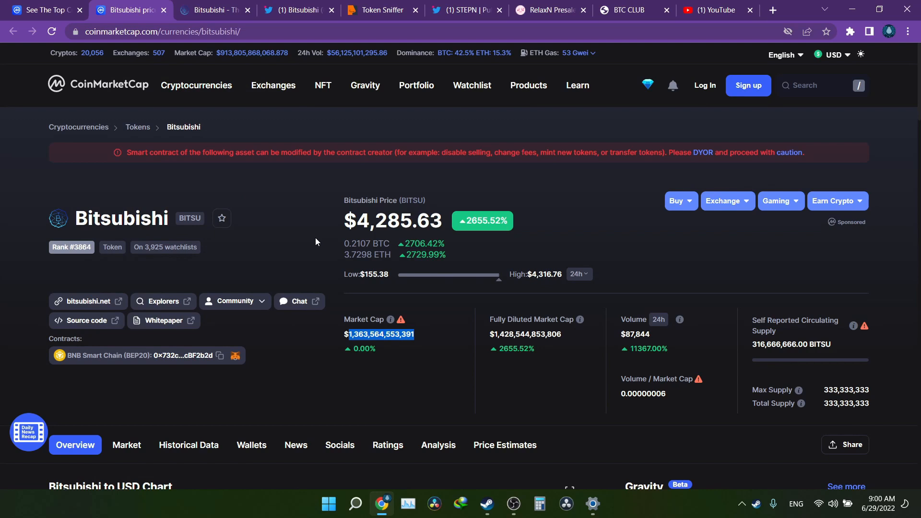
pyautogui.scroll(-3)
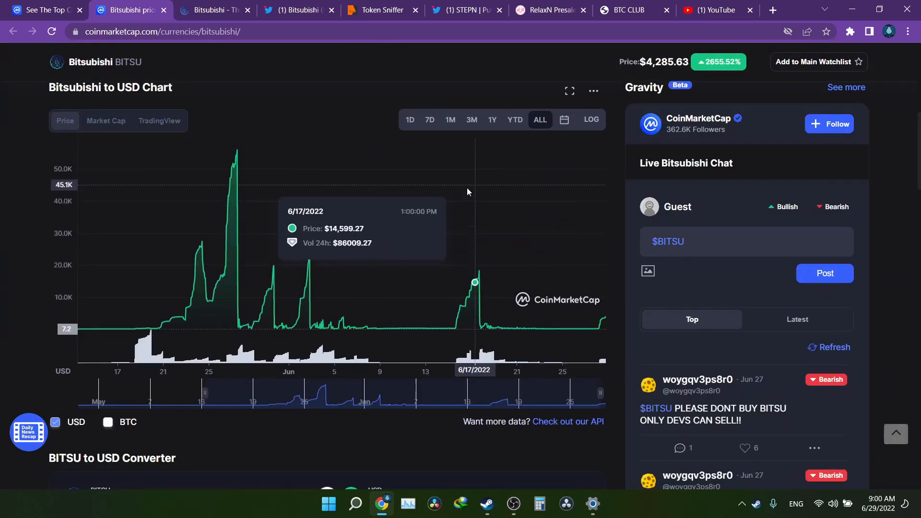
pyautogui.moveTo(81, 303)
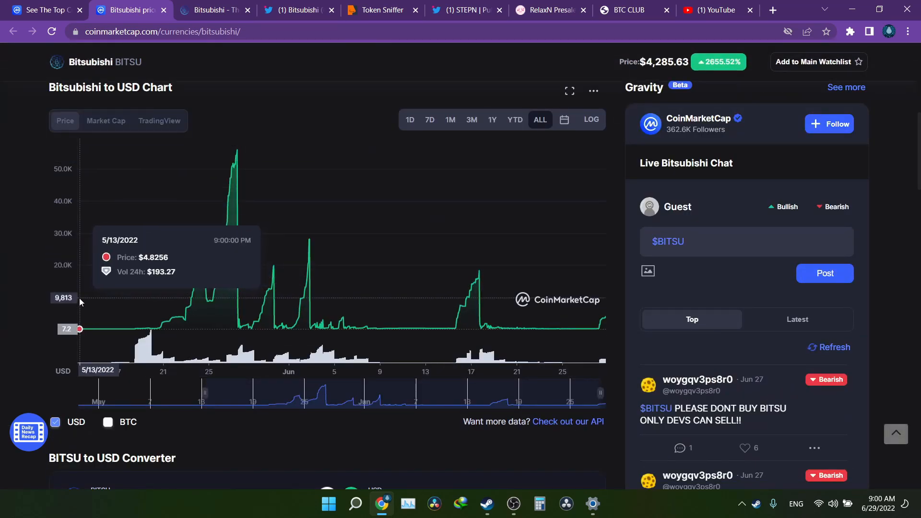
pyautogui.moveTo(281, 260)
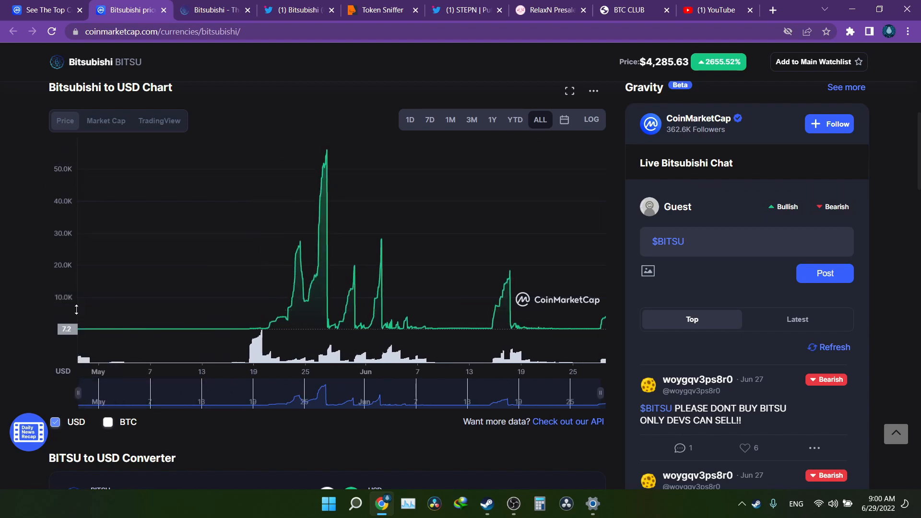
pyautogui.moveTo(79, 311)
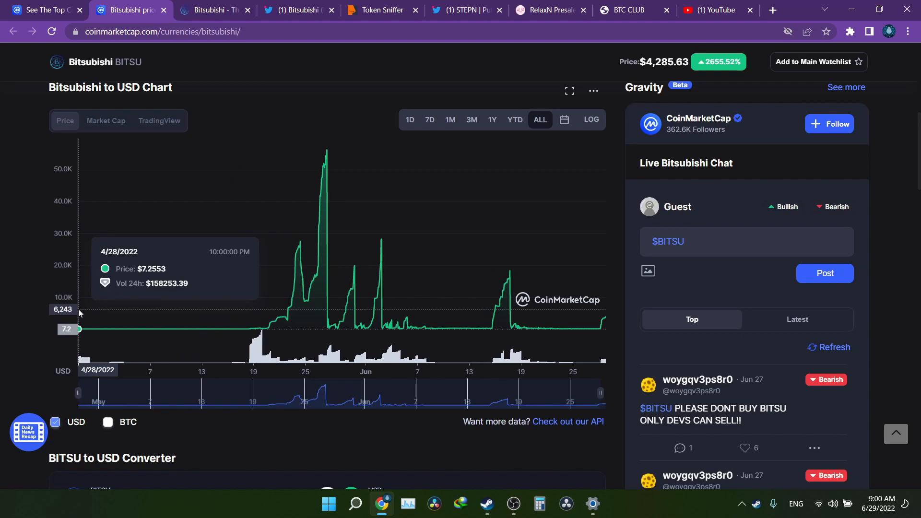
pyautogui.moveTo(880, 507)
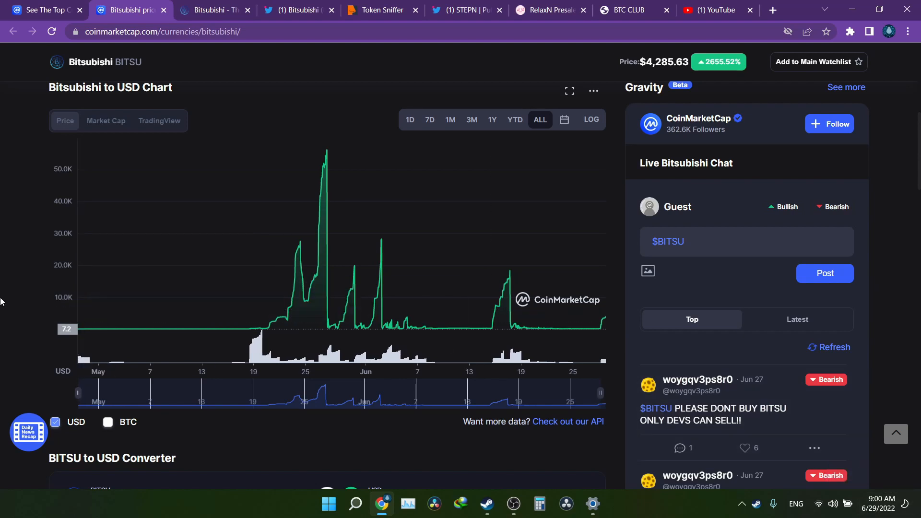
pyautogui.moveTo(92, 288)
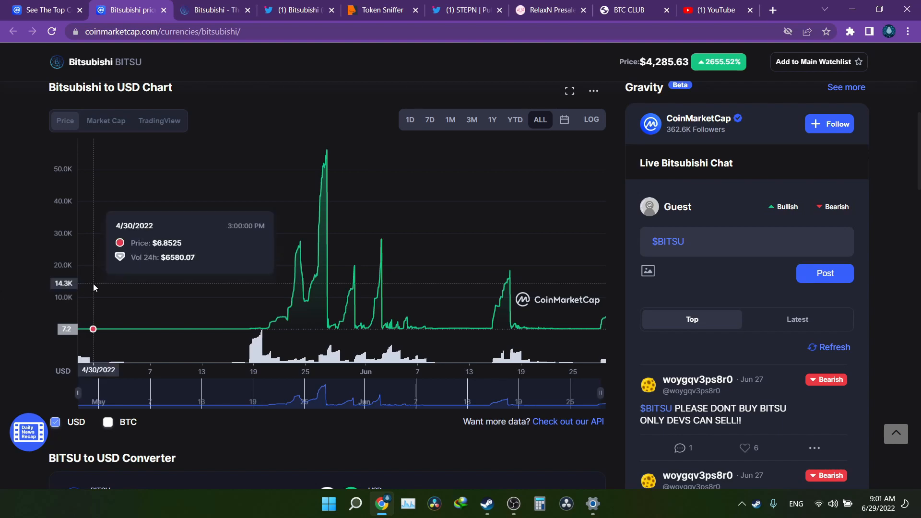
pyautogui.moveTo(316, 277)
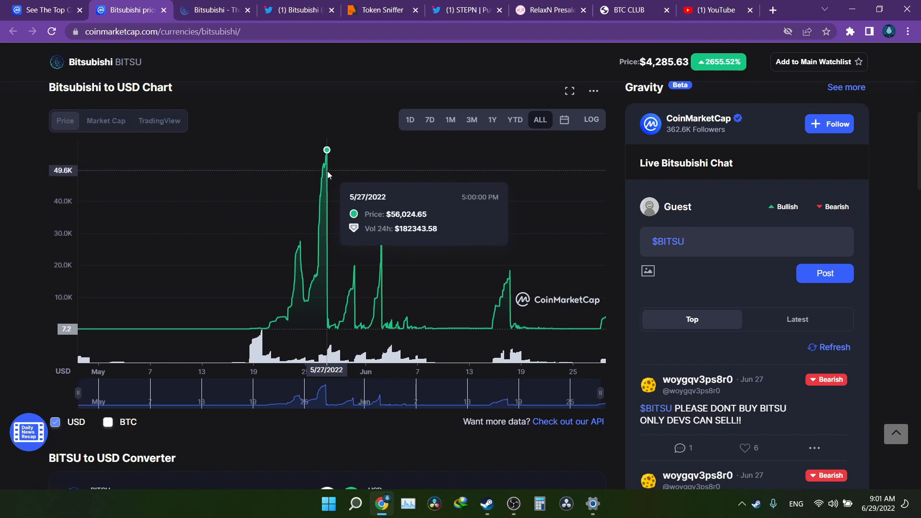
pyautogui.moveTo(1, 179)
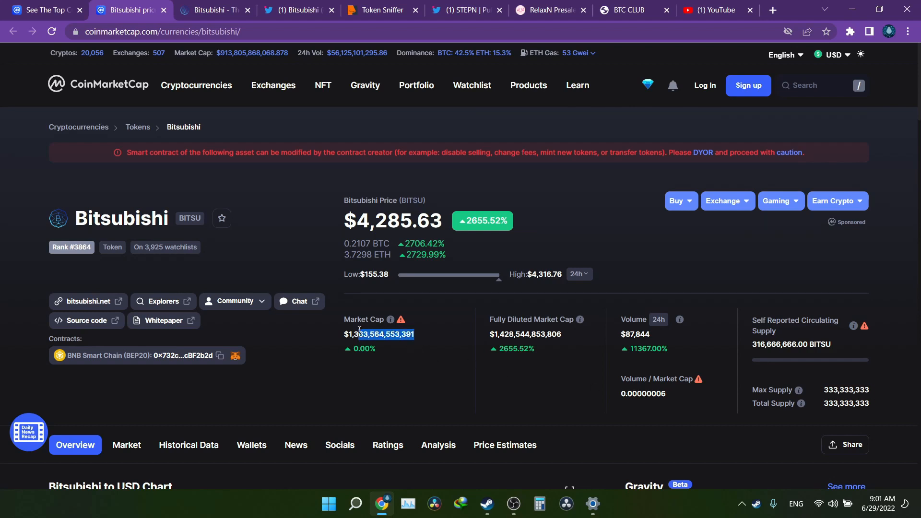
pyautogui.scroll(-3)
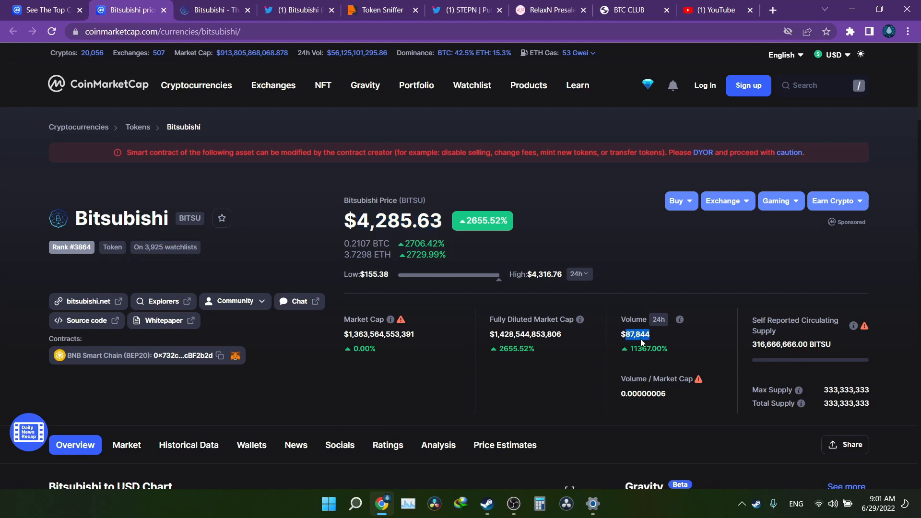
pyautogui.moveTo(650, 332)
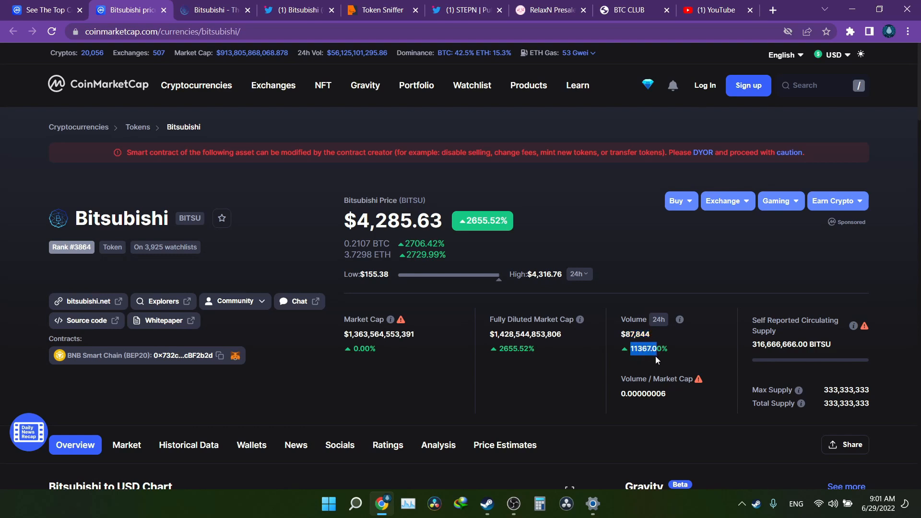
pyautogui.moveTo(548, 365)
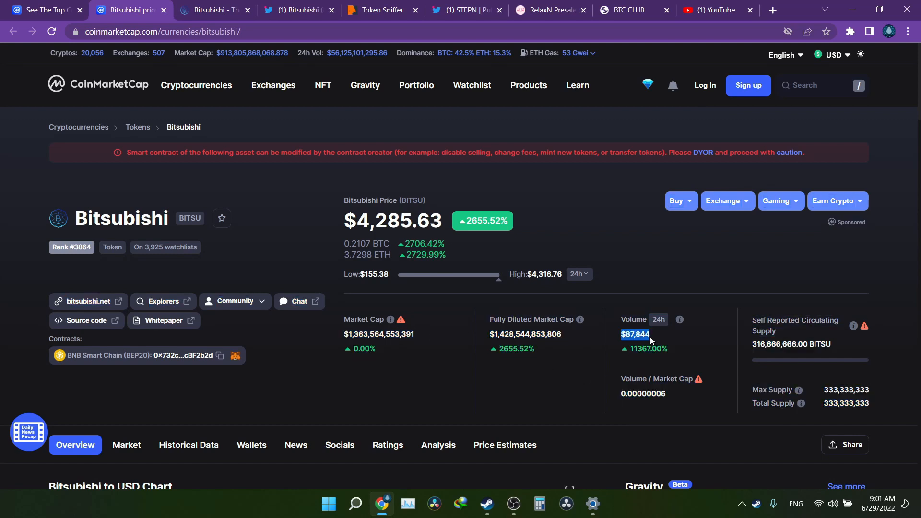
pyautogui.moveTo(655, 341)
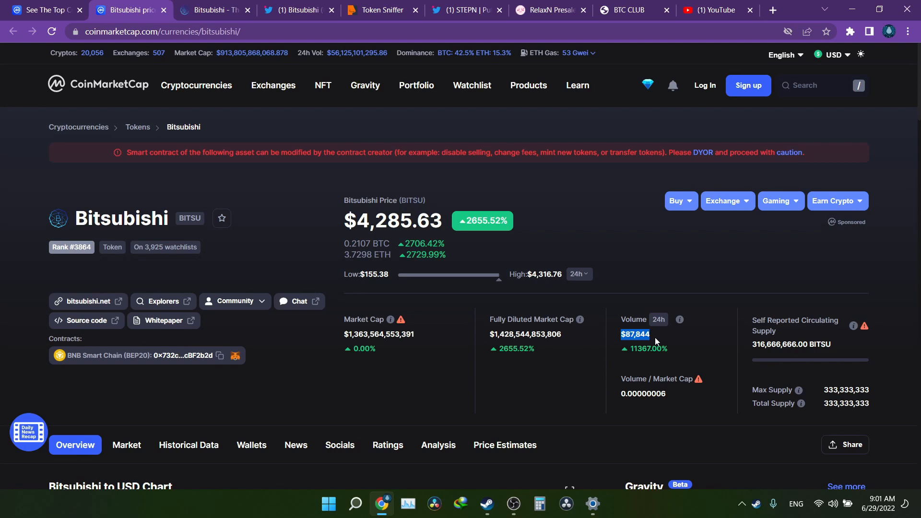
pyautogui.moveTo(635, 346)
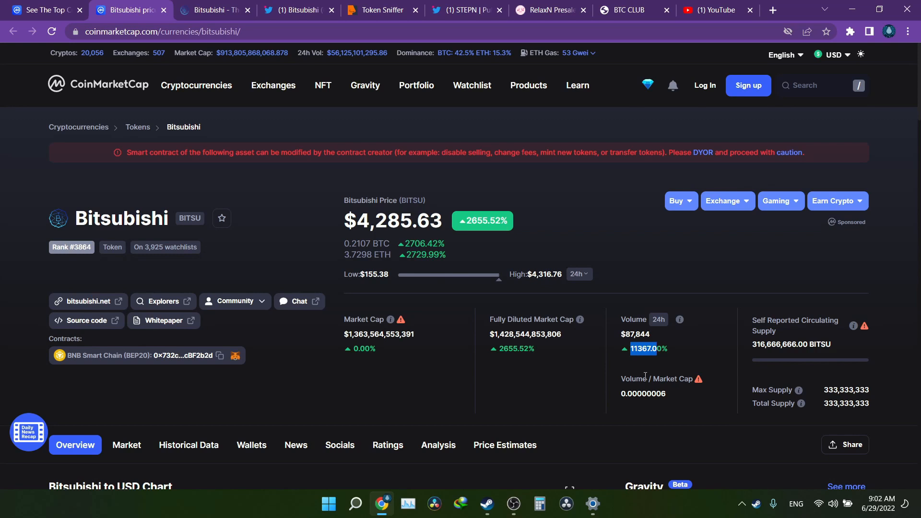
pyautogui.scroll(-3)
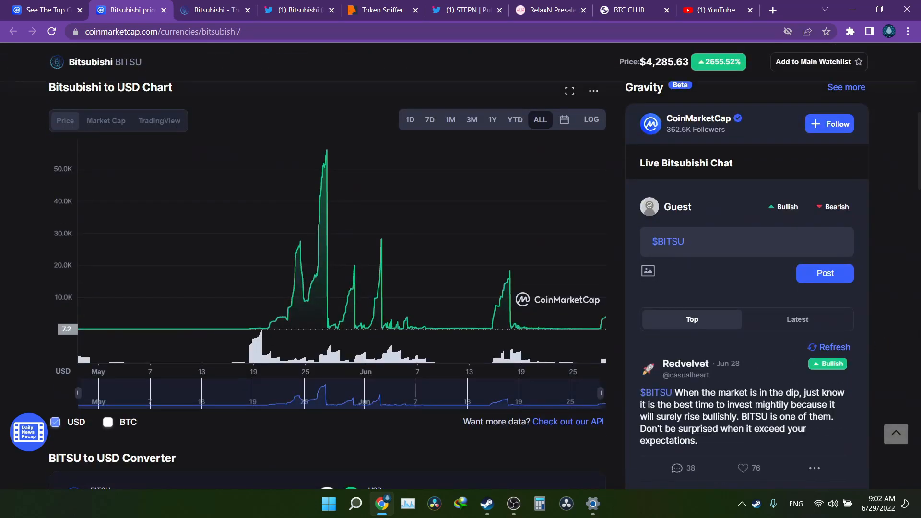
pyautogui.scroll(-3)
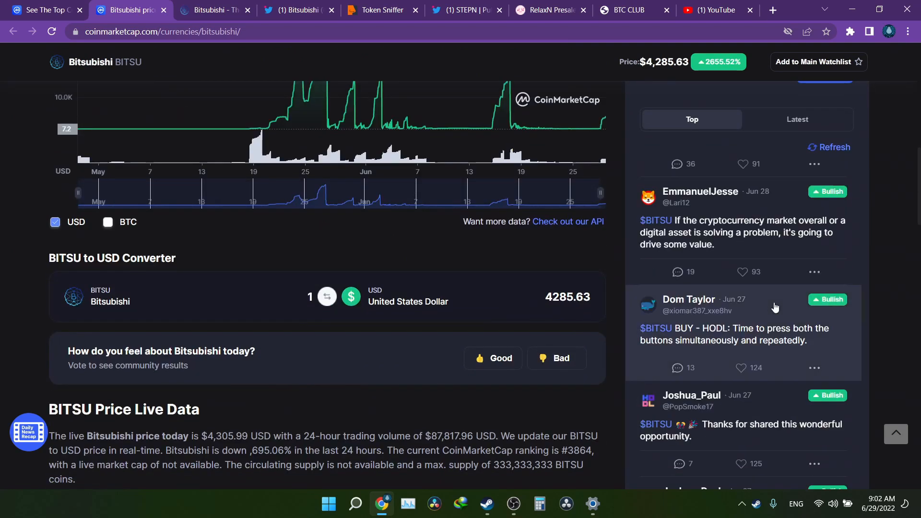
pyautogui.scroll(-3)
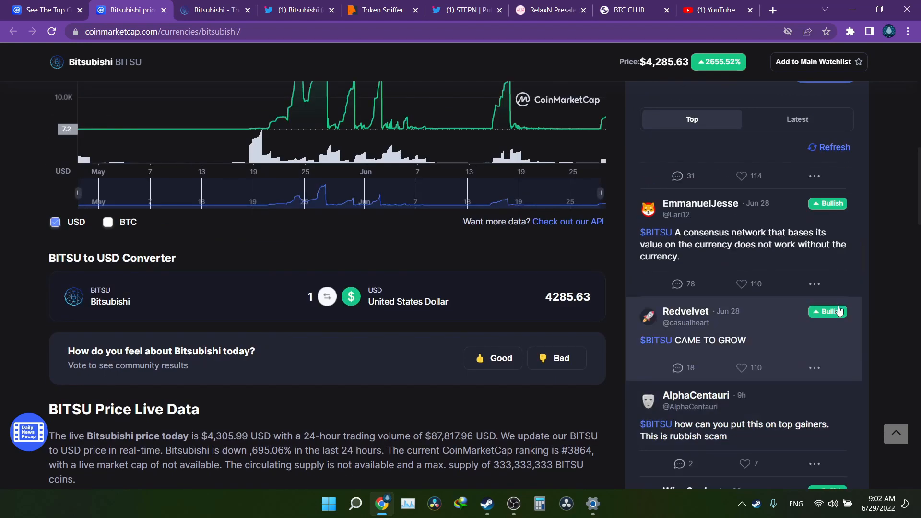
pyautogui.scroll(-3)
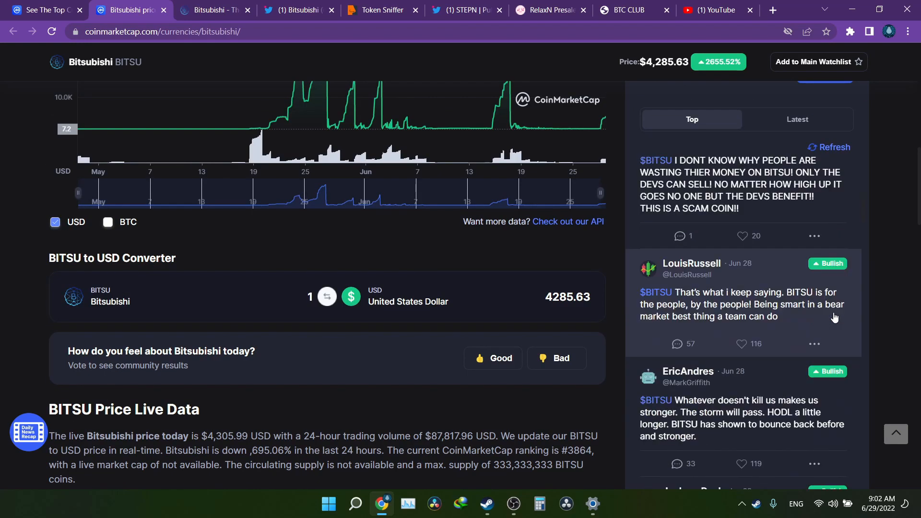
pyautogui.scroll(-3)
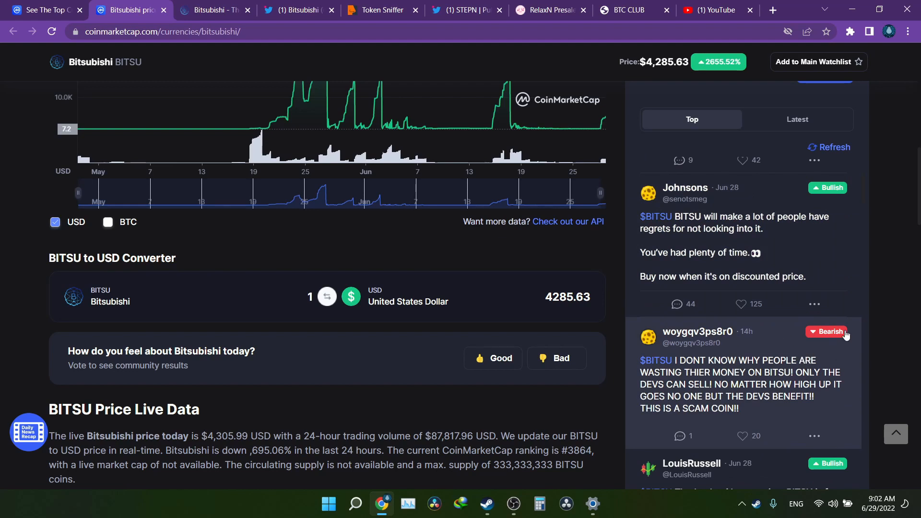
pyautogui.scroll(3)
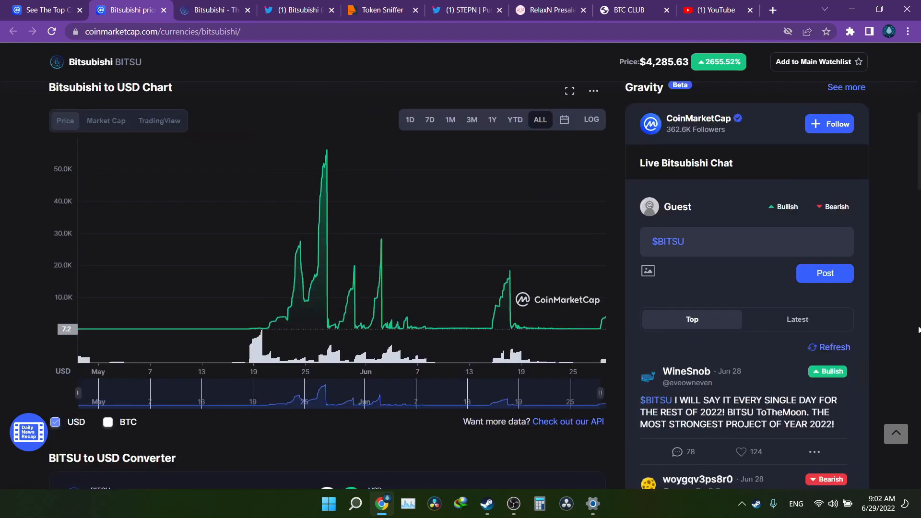
pyautogui.scroll(-3)
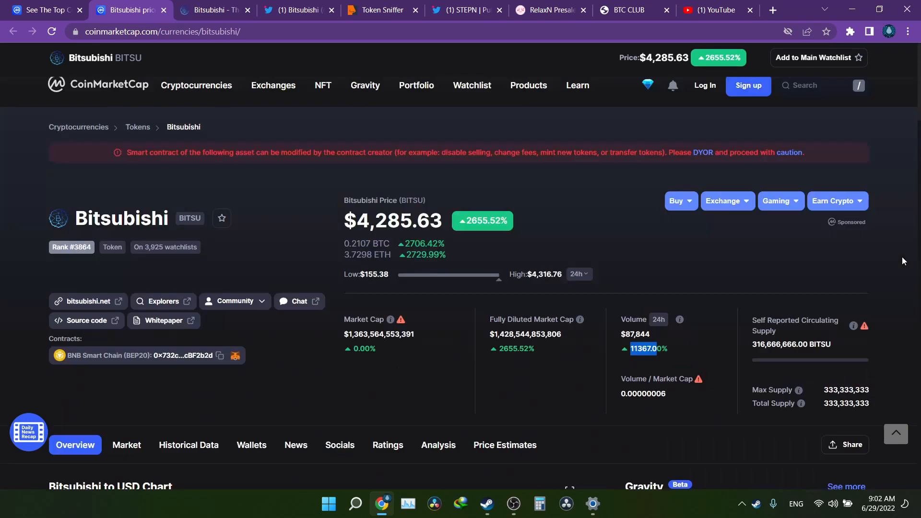
pyautogui.scroll(-3)
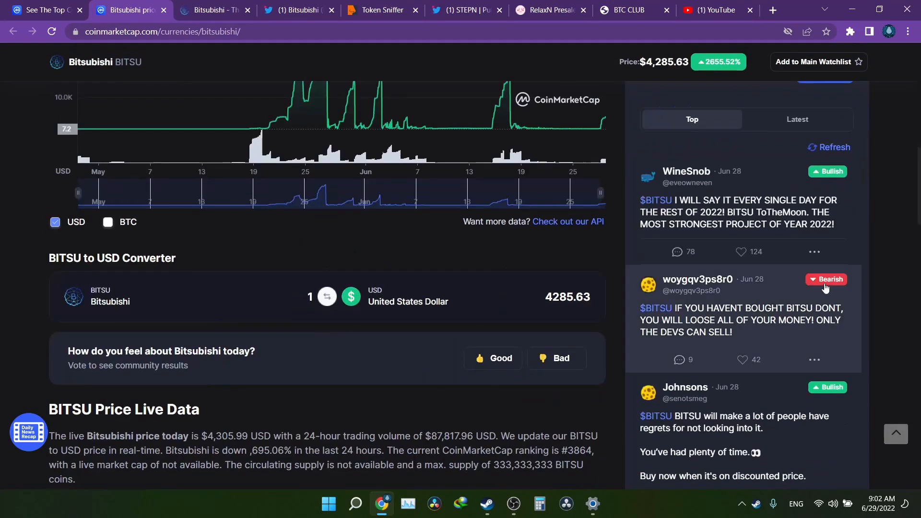
pyautogui.scroll(3)
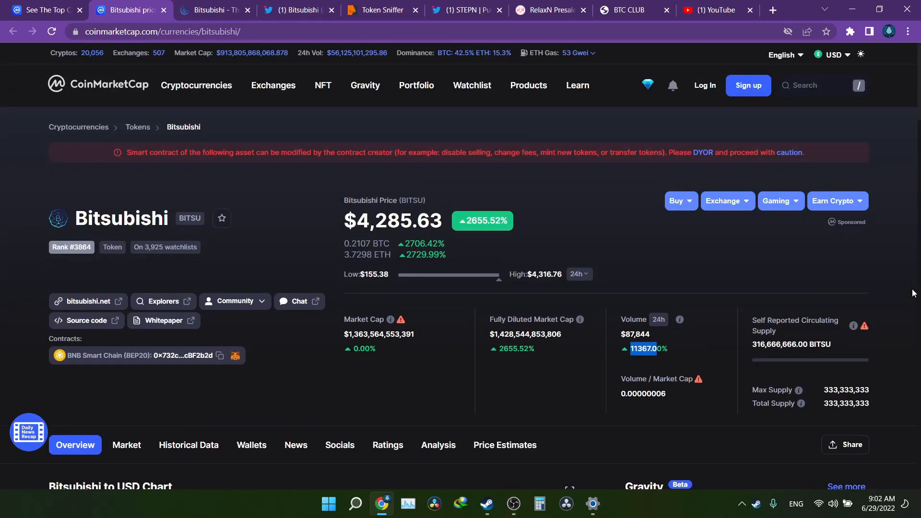
# - Scroll the Top Gainers and Losers list where Bitsubishi leads at +2699.04%
pyautogui.scroll(-3)
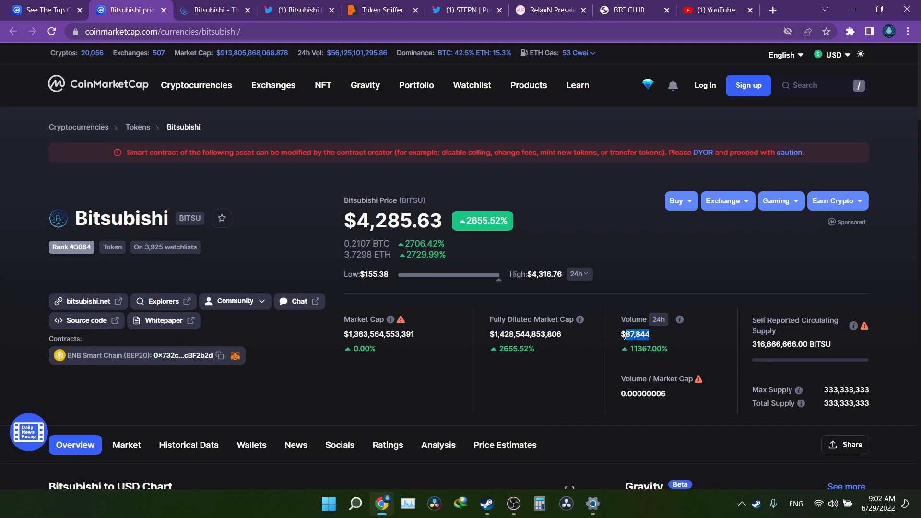
pyautogui.scroll(-3)
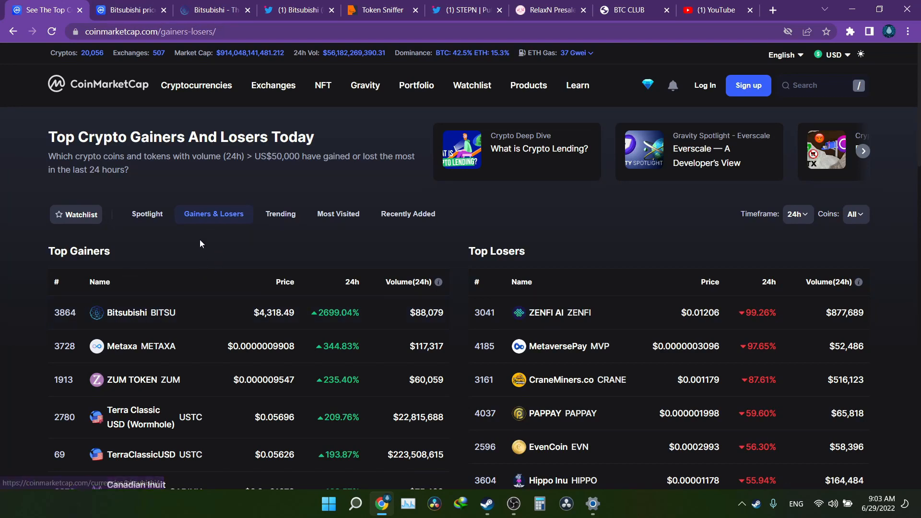
pyautogui.scroll(-3)
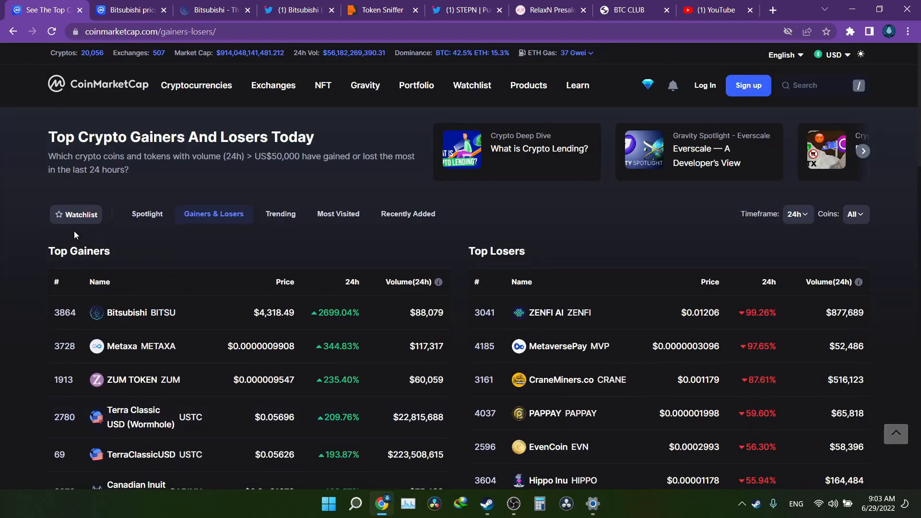
pyautogui.moveTo(136, 311)
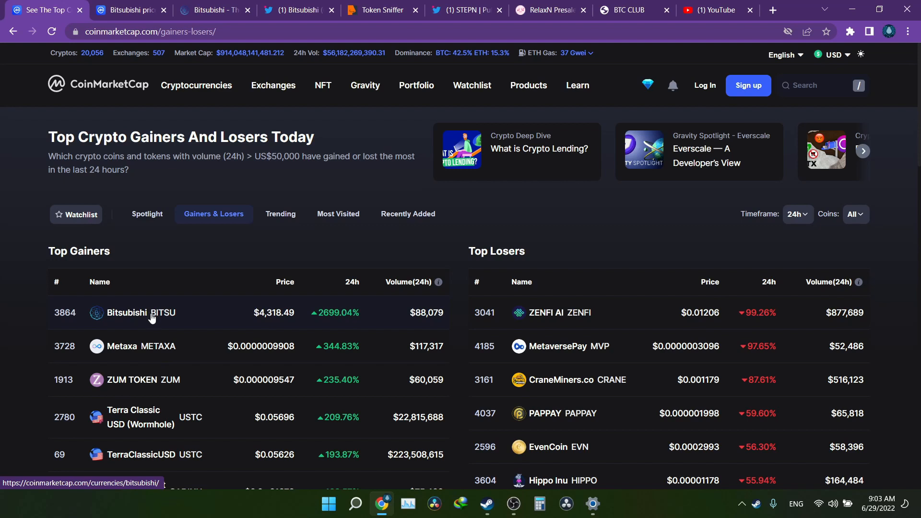
pyautogui.moveTo(231, 332)
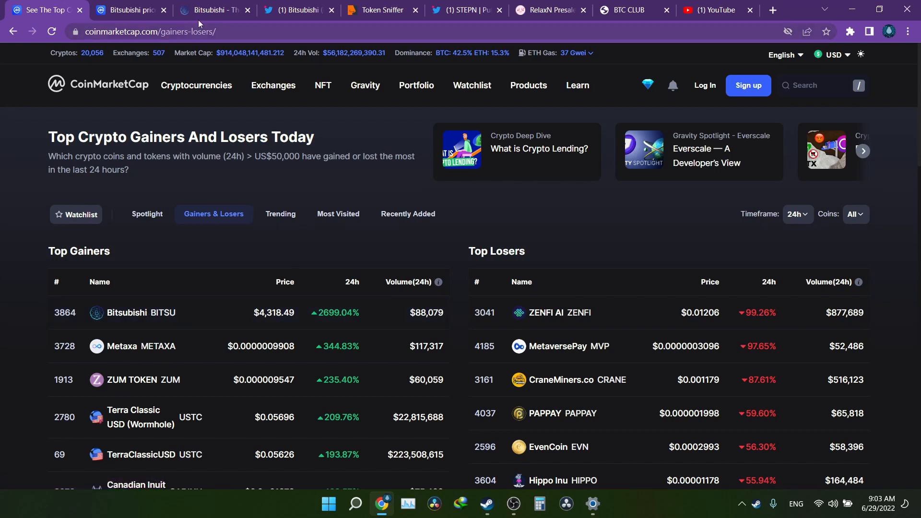
# - Return to the Bitsubishi price page showing $4,285.63 and its $87,844 daily volume
pyautogui.click(125, 313)
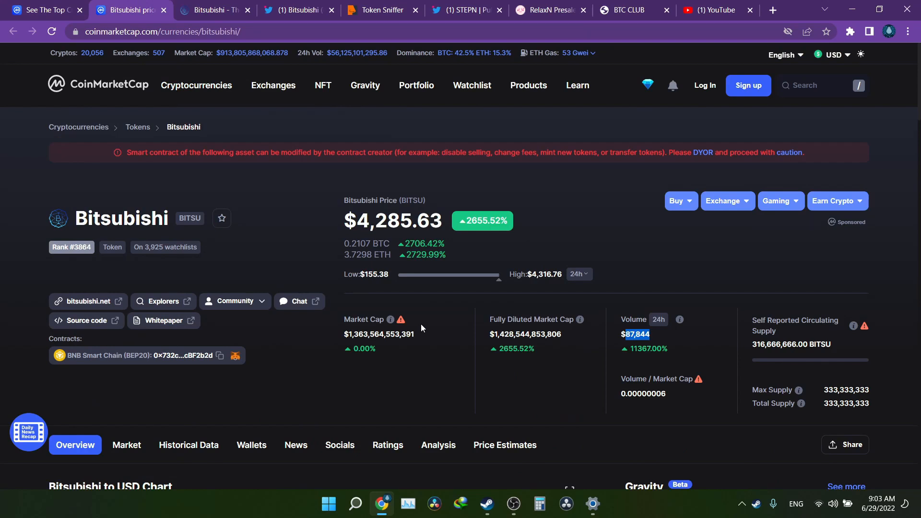
pyautogui.moveTo(438, 317)
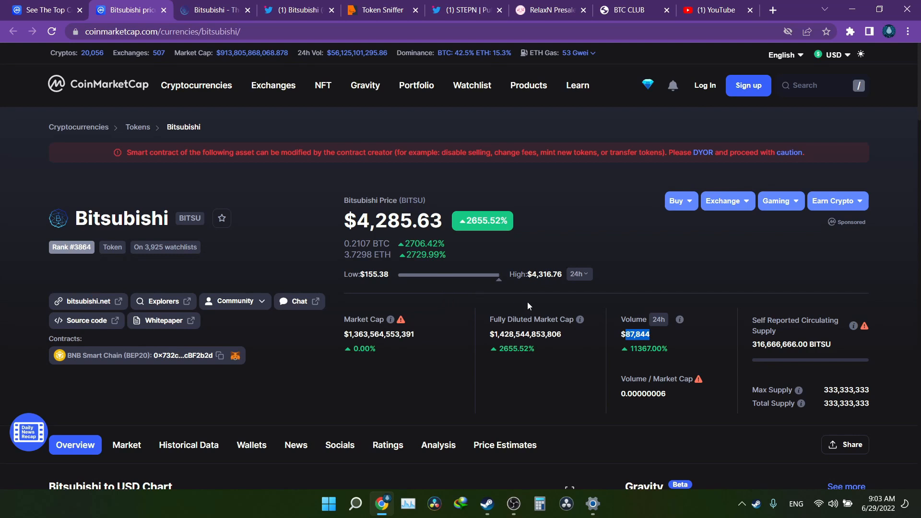
pyautogui.moveTo(494, 300)
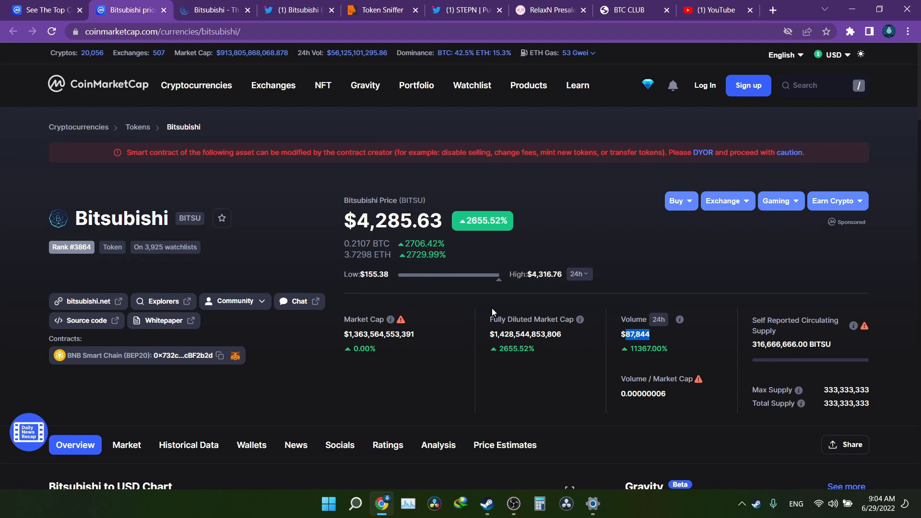
pyautogui.moveTo(222, 218)
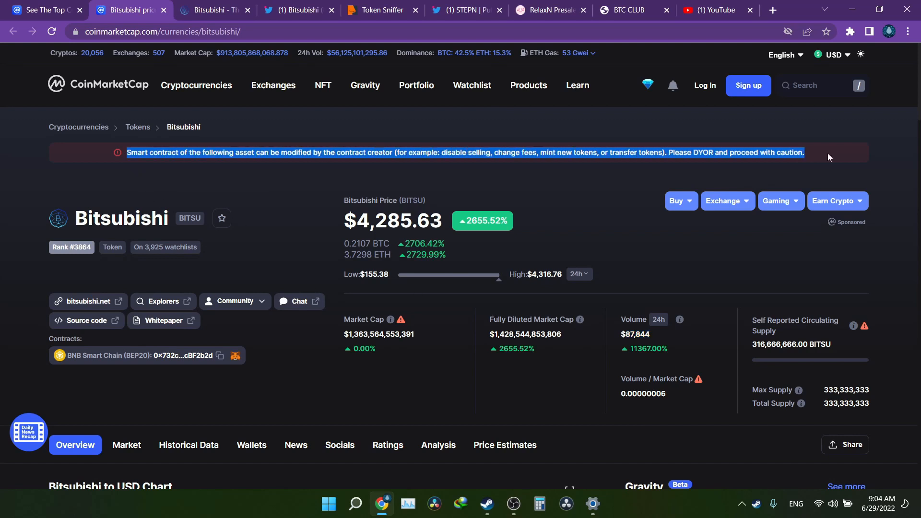
pyautogui.moveTo(469, 186)
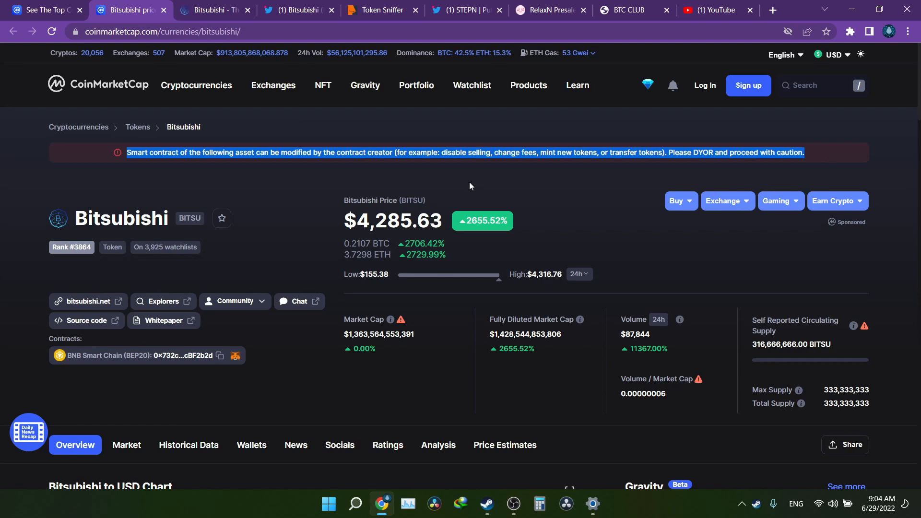
pyautogui.moveTo(429, 182)
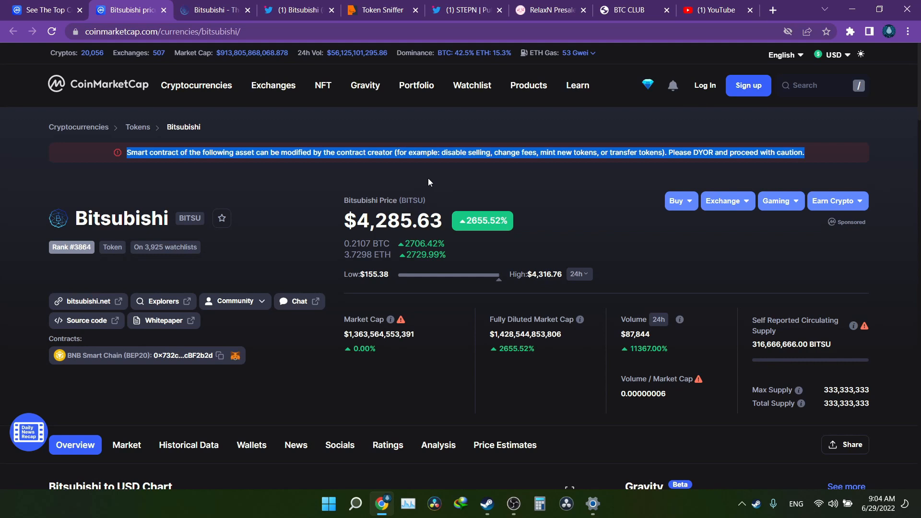
pyautogui.doubleClick(371, 221)
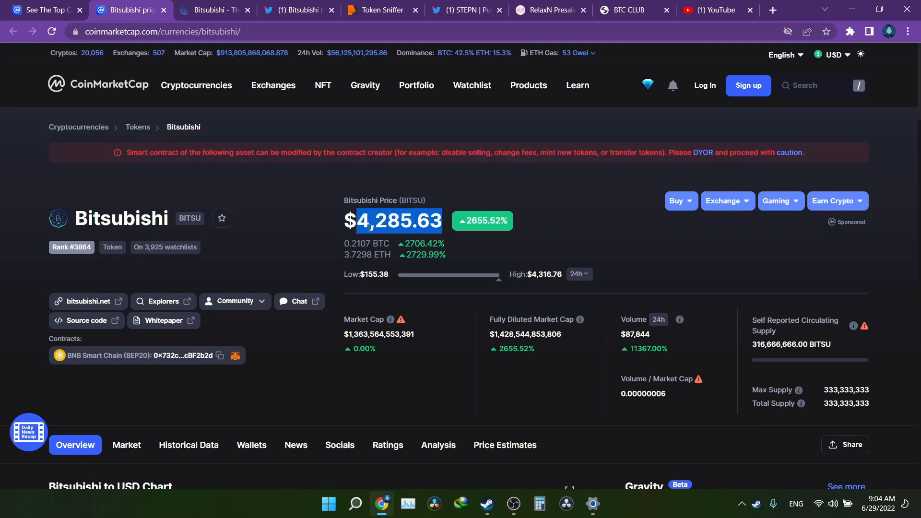
pyautogui.moveTo(370, 179)
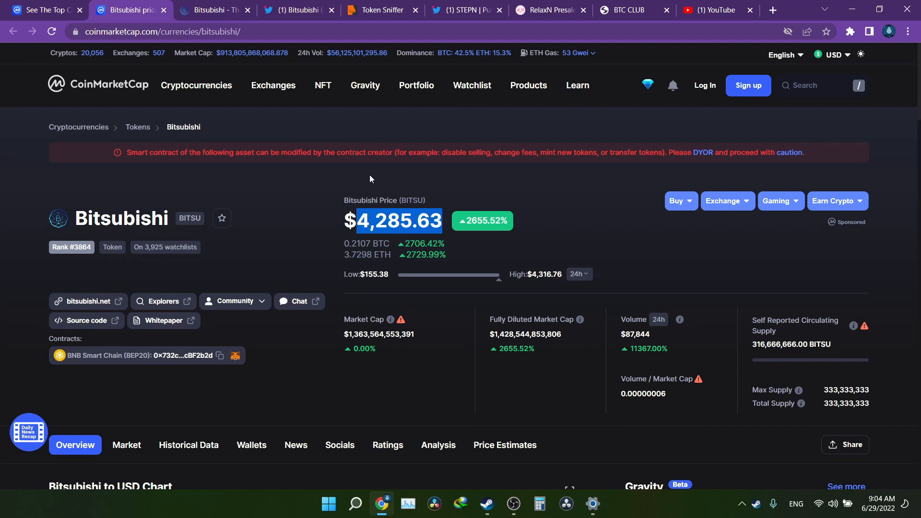
pyautogui.moveTo(344, 249)
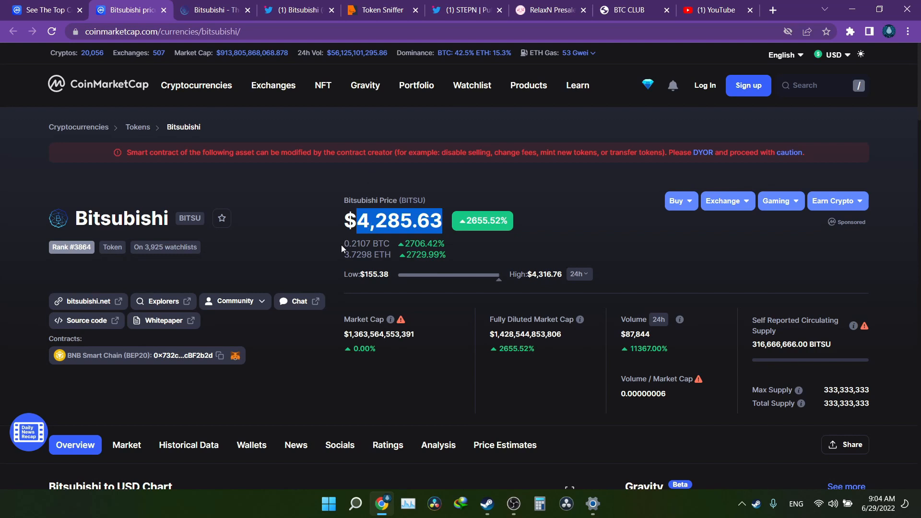
pyautogui.scroll(-3)
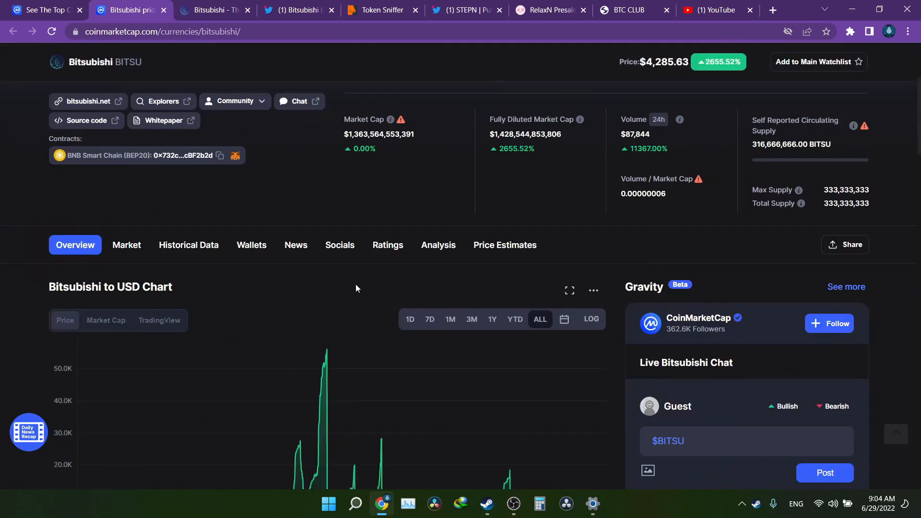
pyautogui.scroll(3)
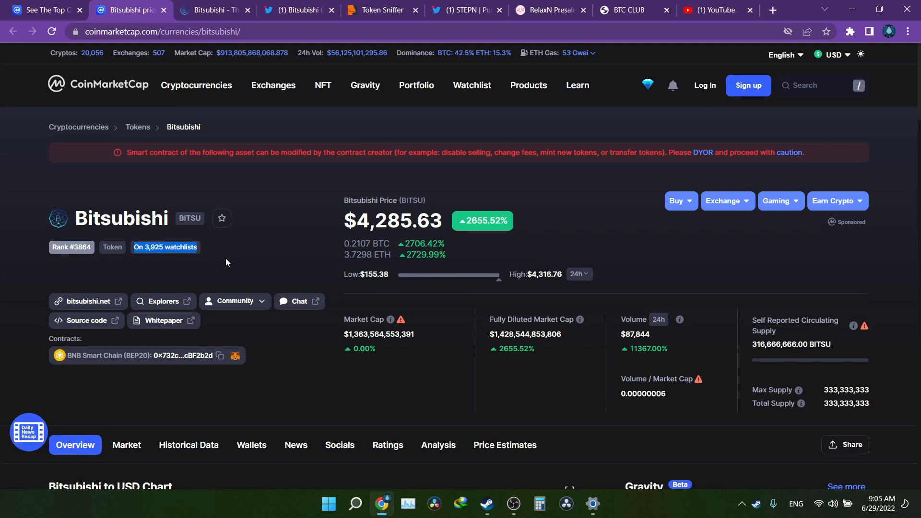
pyautogui.moveTo(278, 250)
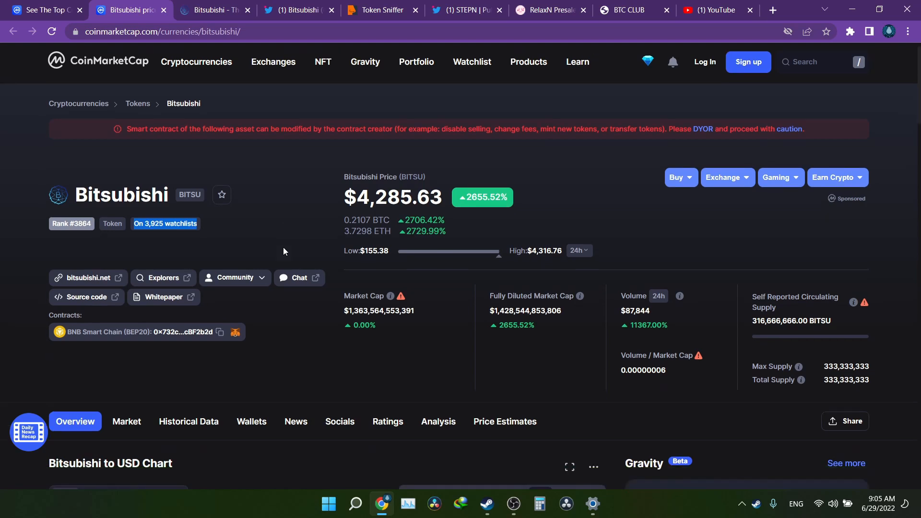
pyautogui.scroll(-3)
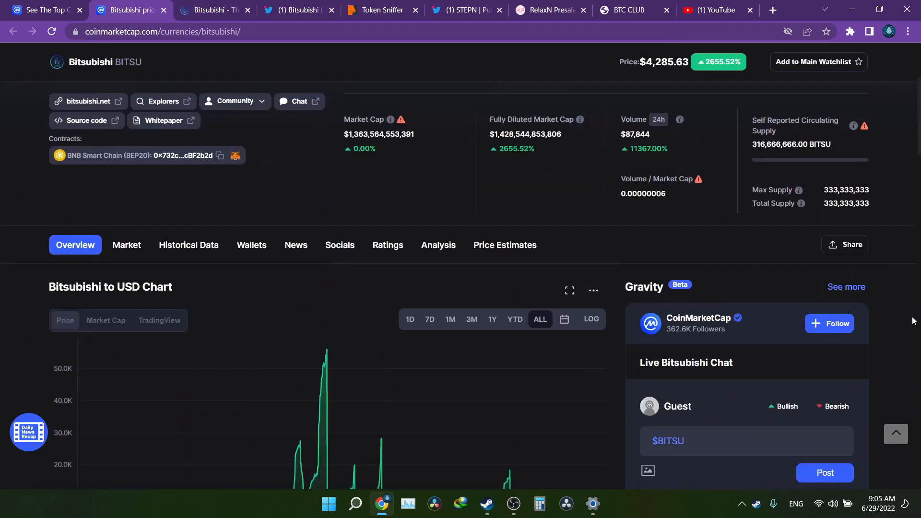
pyautogui.scroll(-3)
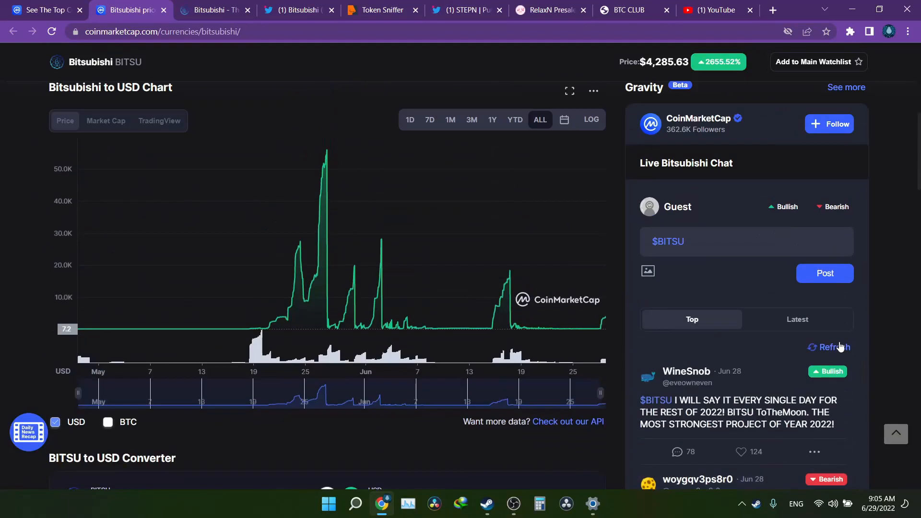
pyautogui.scroll(3)
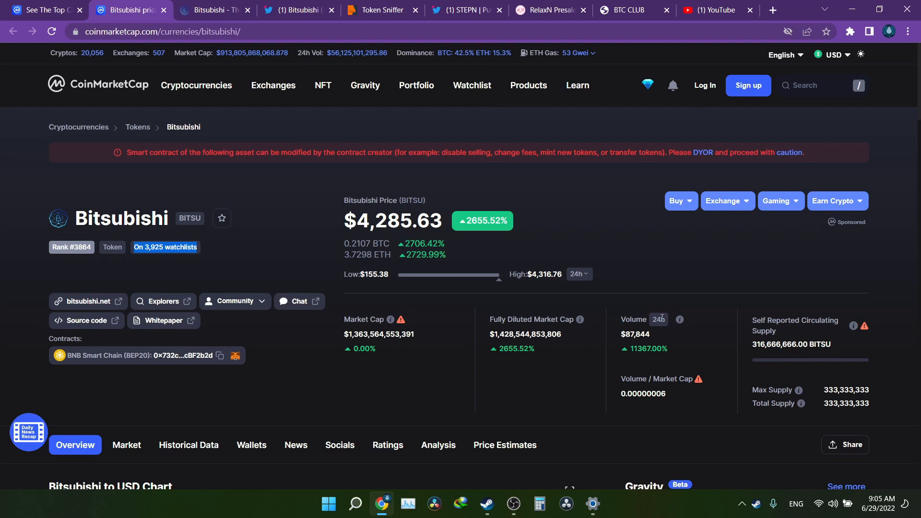
pyautogui.moveTo(524, 263)
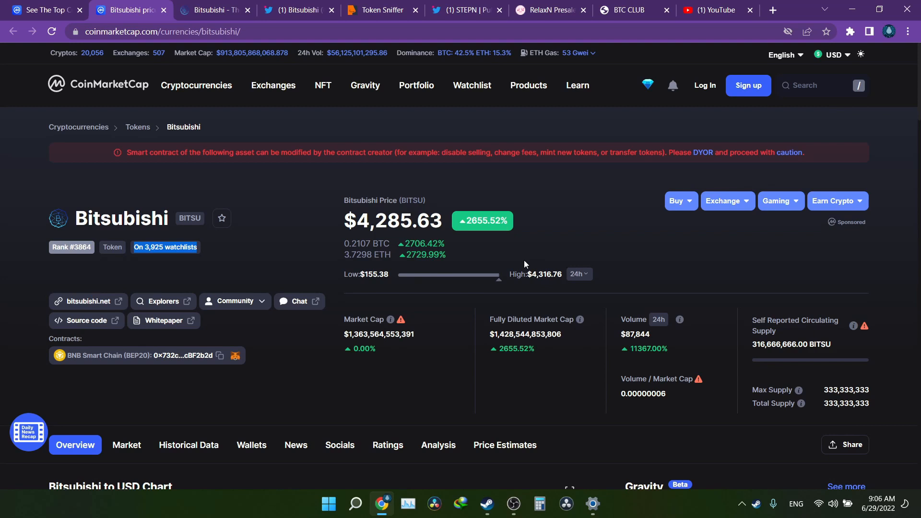
pyautogui.moveTo(542, 355)
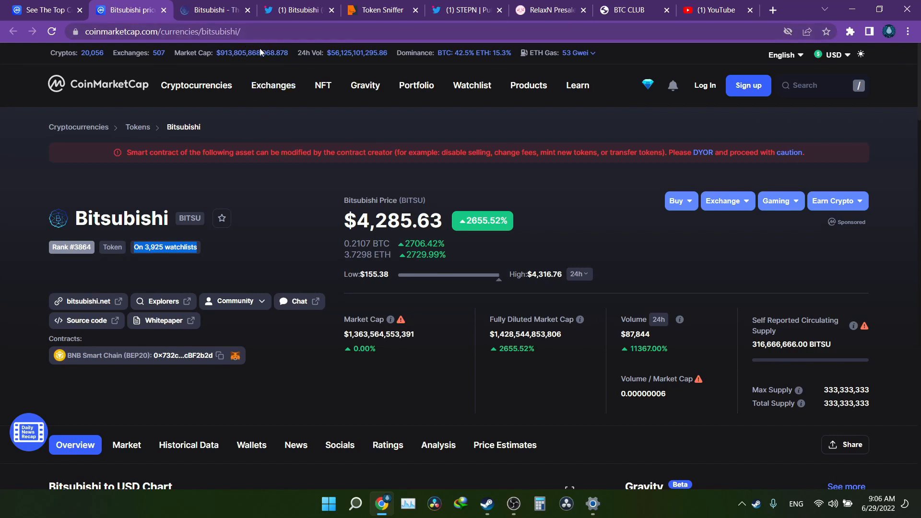
pyautogui.moveTo(339, 274)
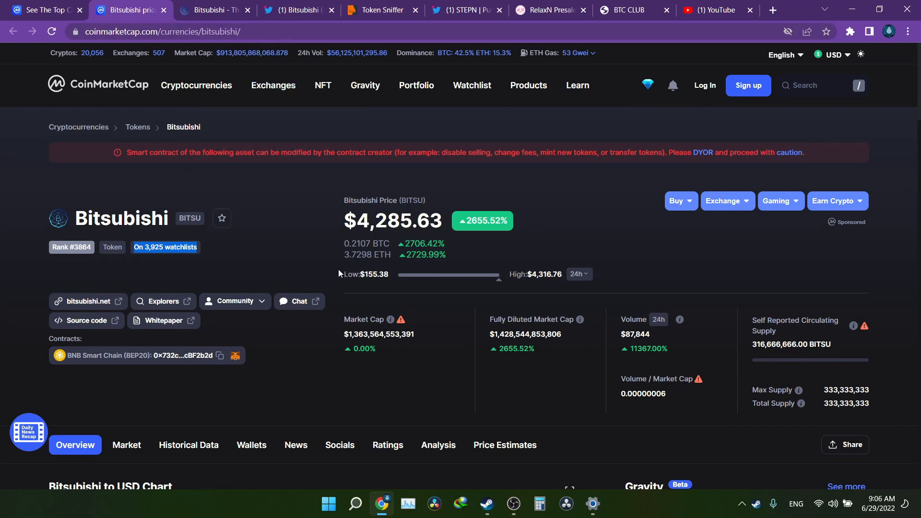
pyautogui.moveTo(338, 282)
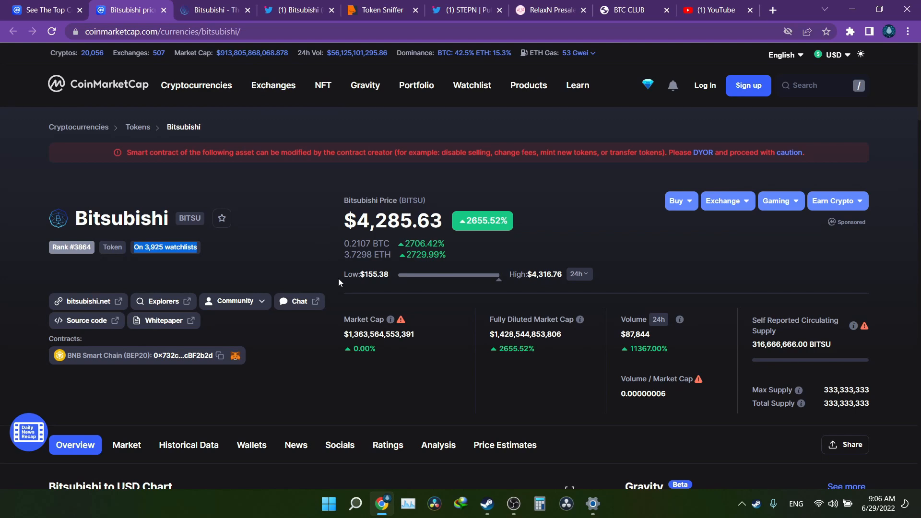